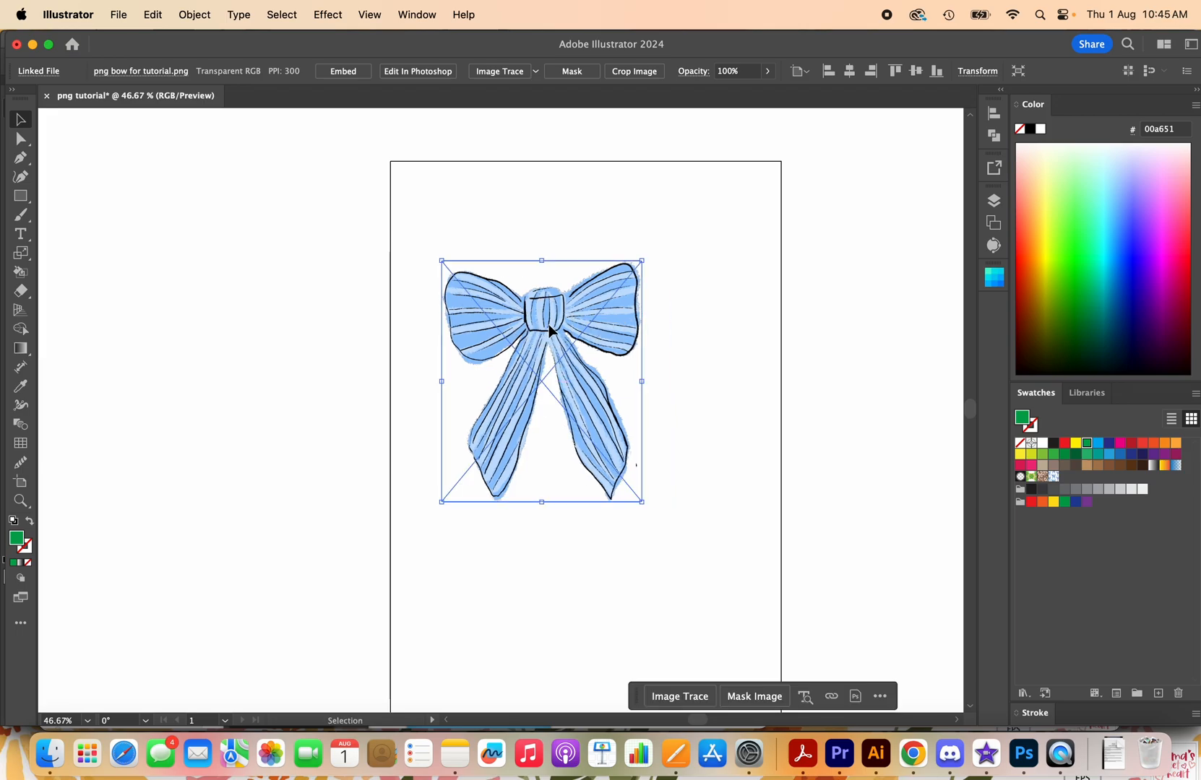
mouse_move(579, 433)
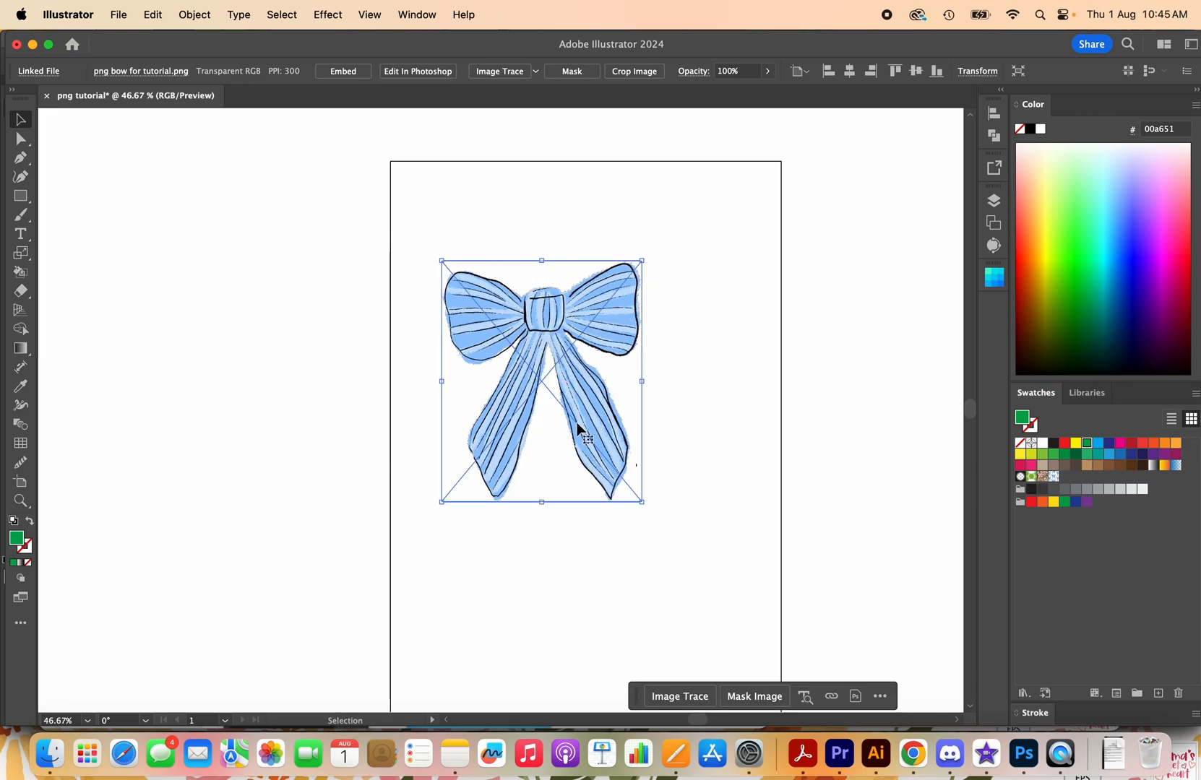
mouse_move(640, 271)
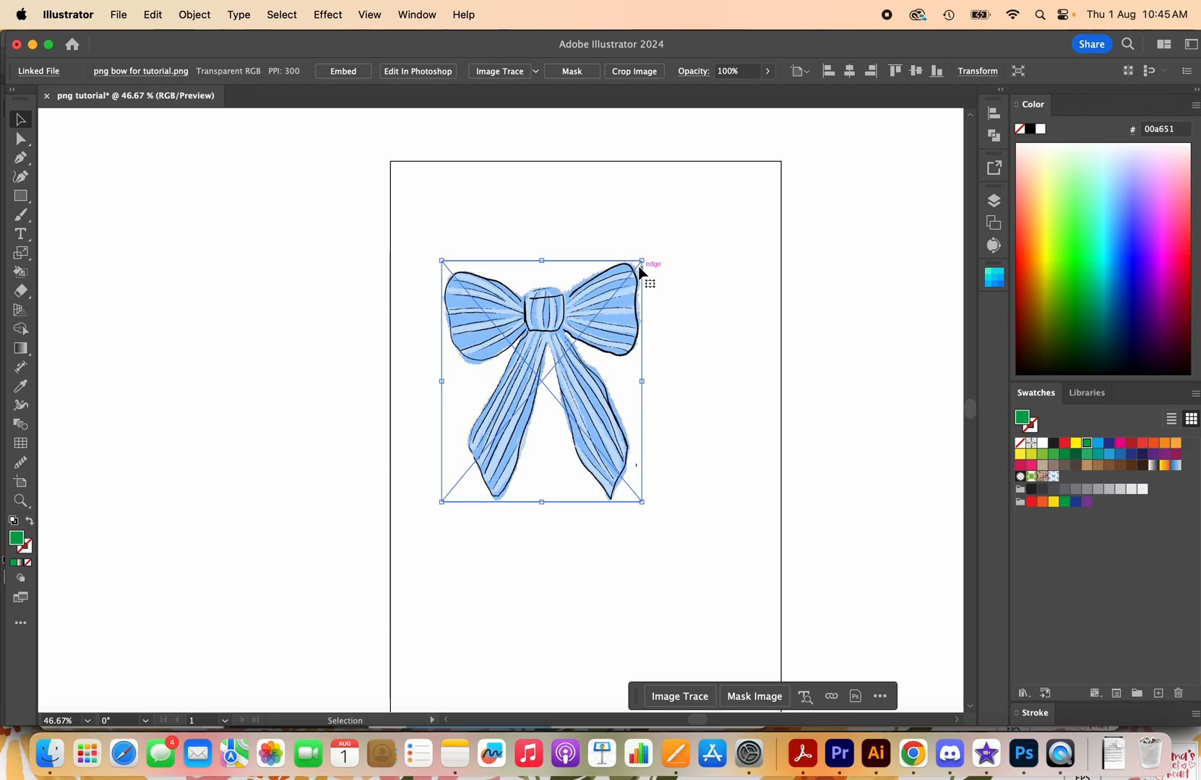
mouse_move(639, 498)
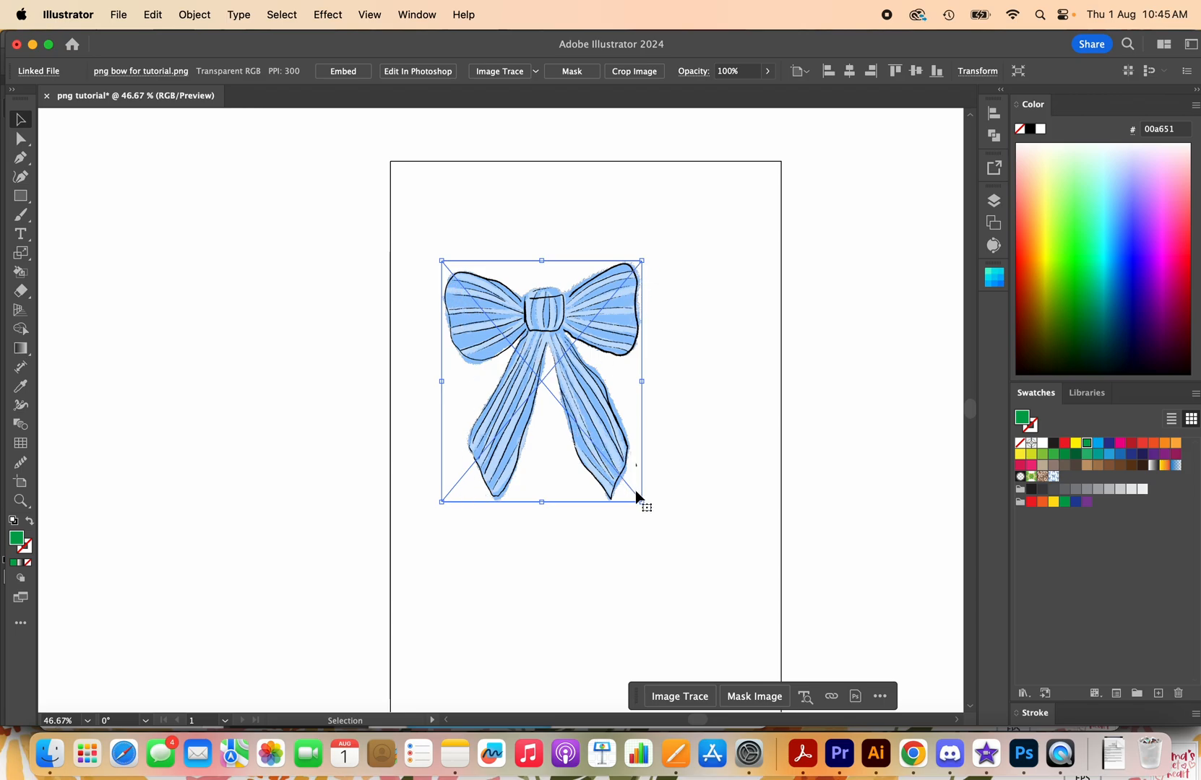
mouse_move(547, 347)
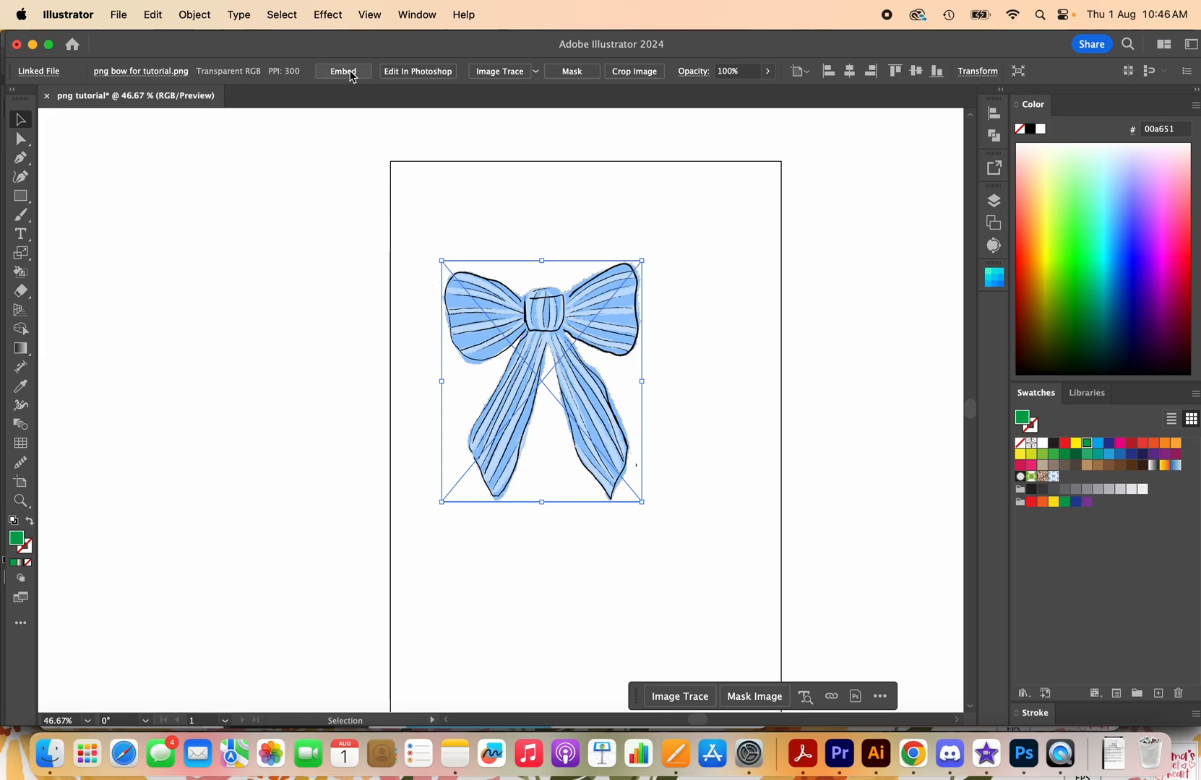
- Embed the placed bow PNG into the document via the Control bar
left_click(342, 71)
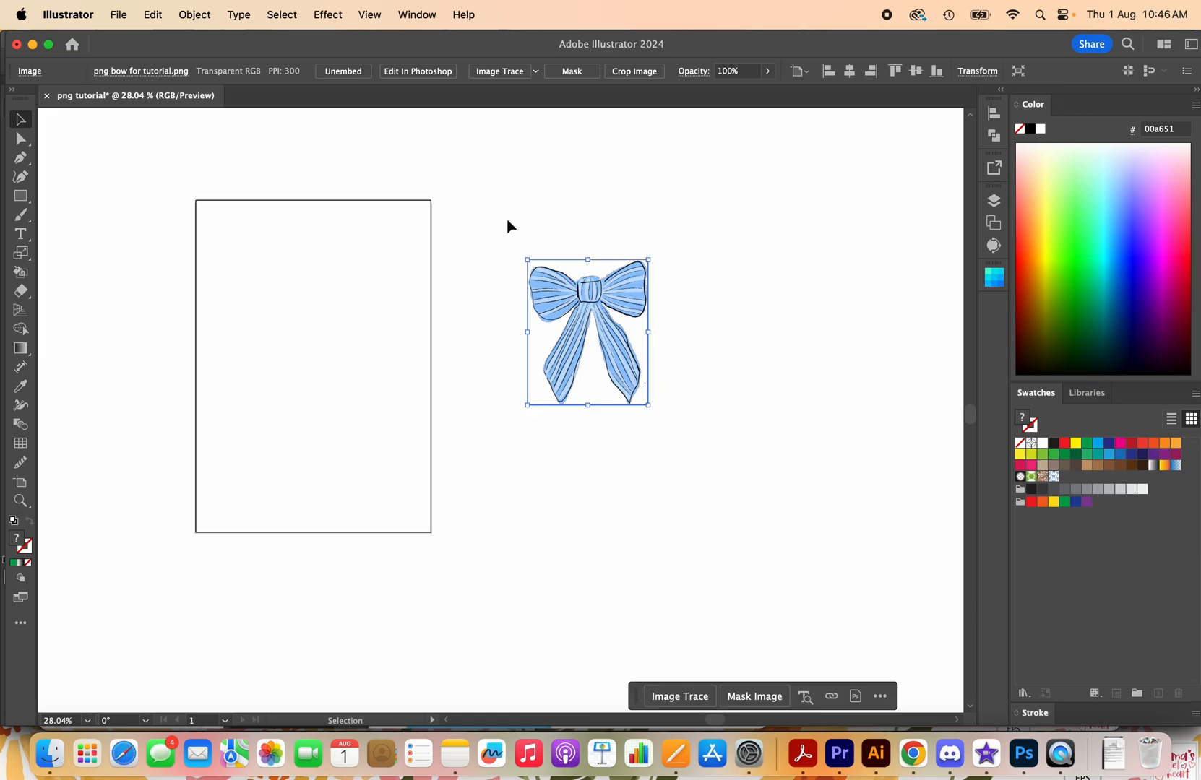
- Make a new pattern from the bow (Object > Pattern > Make) and accept the Swatches notice
left_click(416, 15)
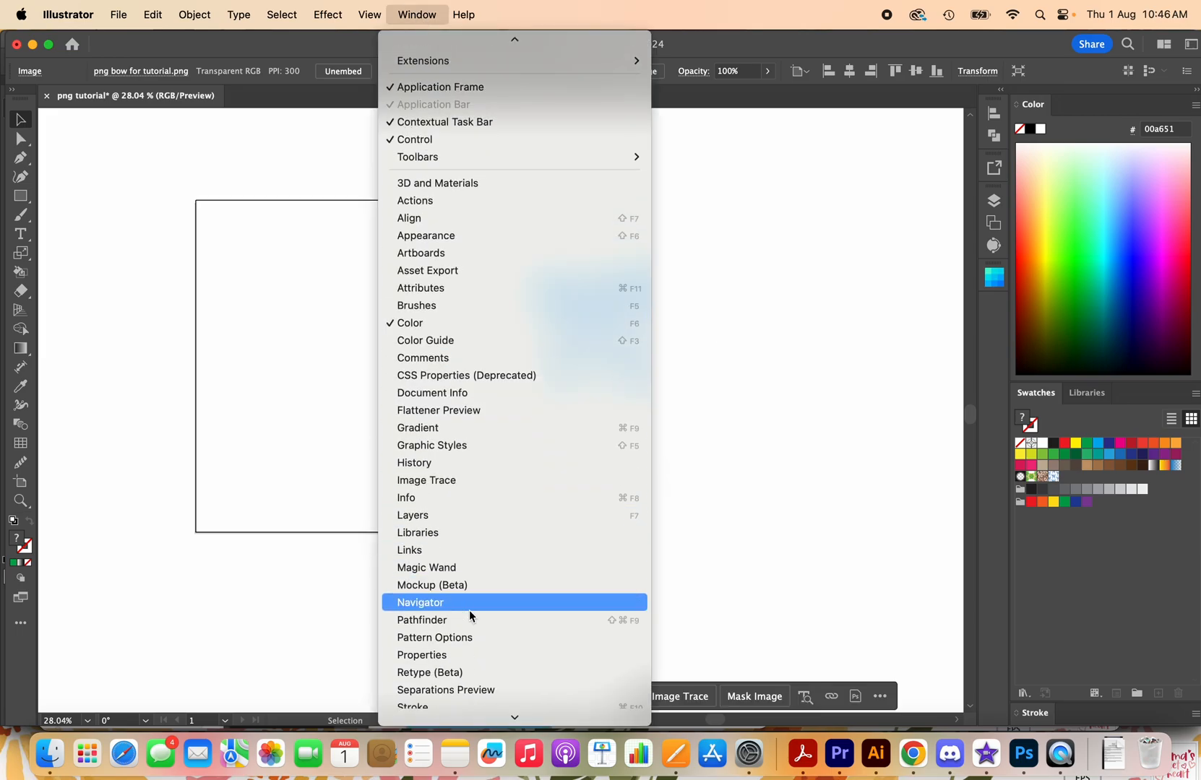
left_click(434, 637)
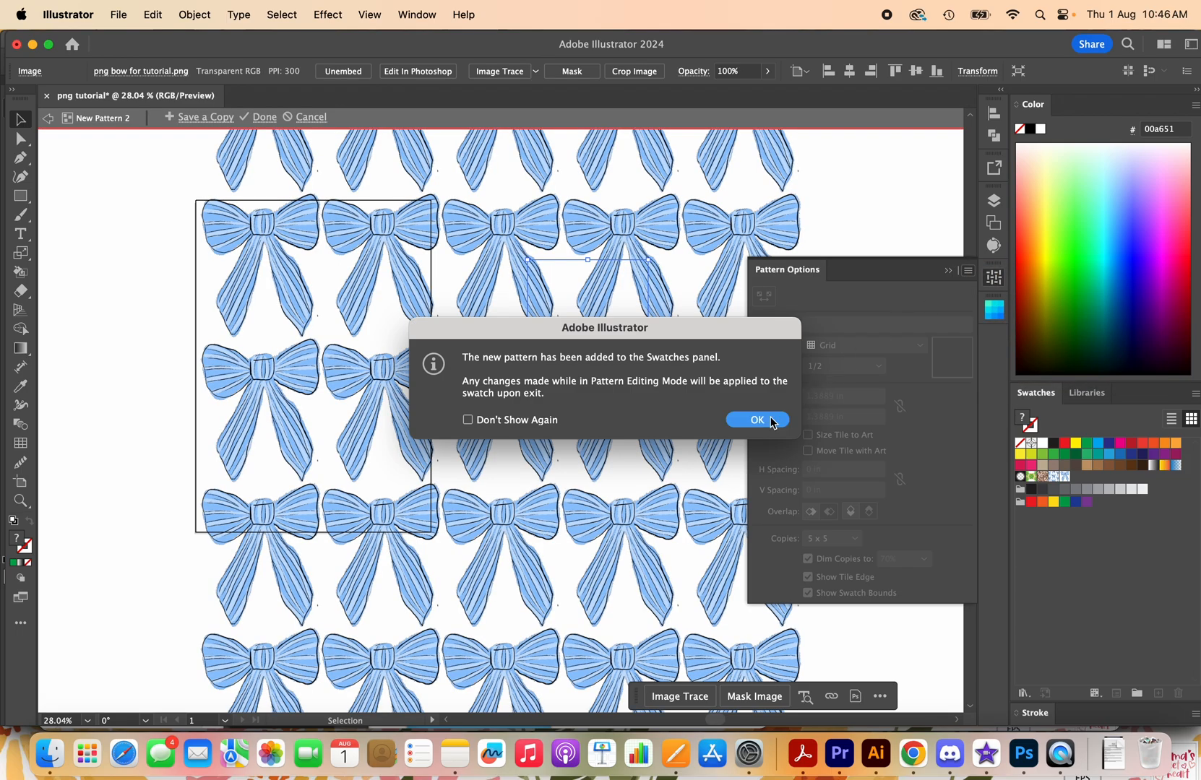
left_click(756, 420)
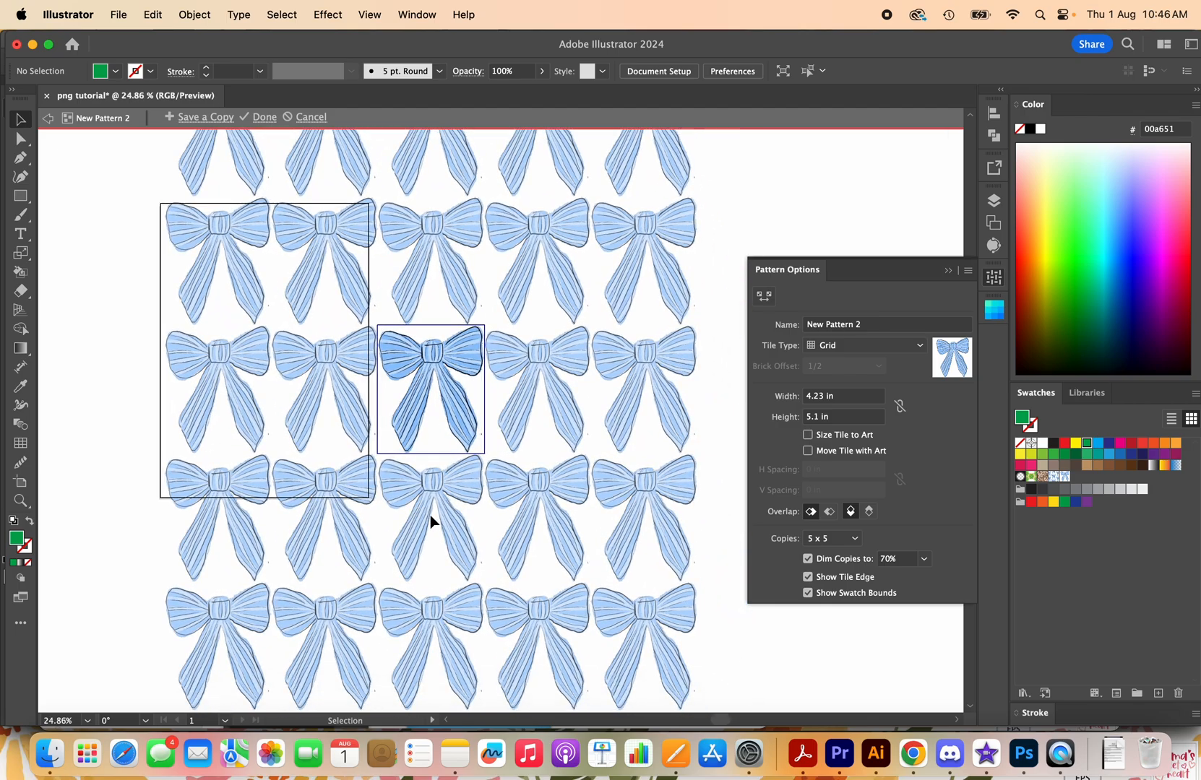
- Try Brick by Row and Brick by Column tiling, then set Tile Type to Hex by Column
left_click(864, 345)
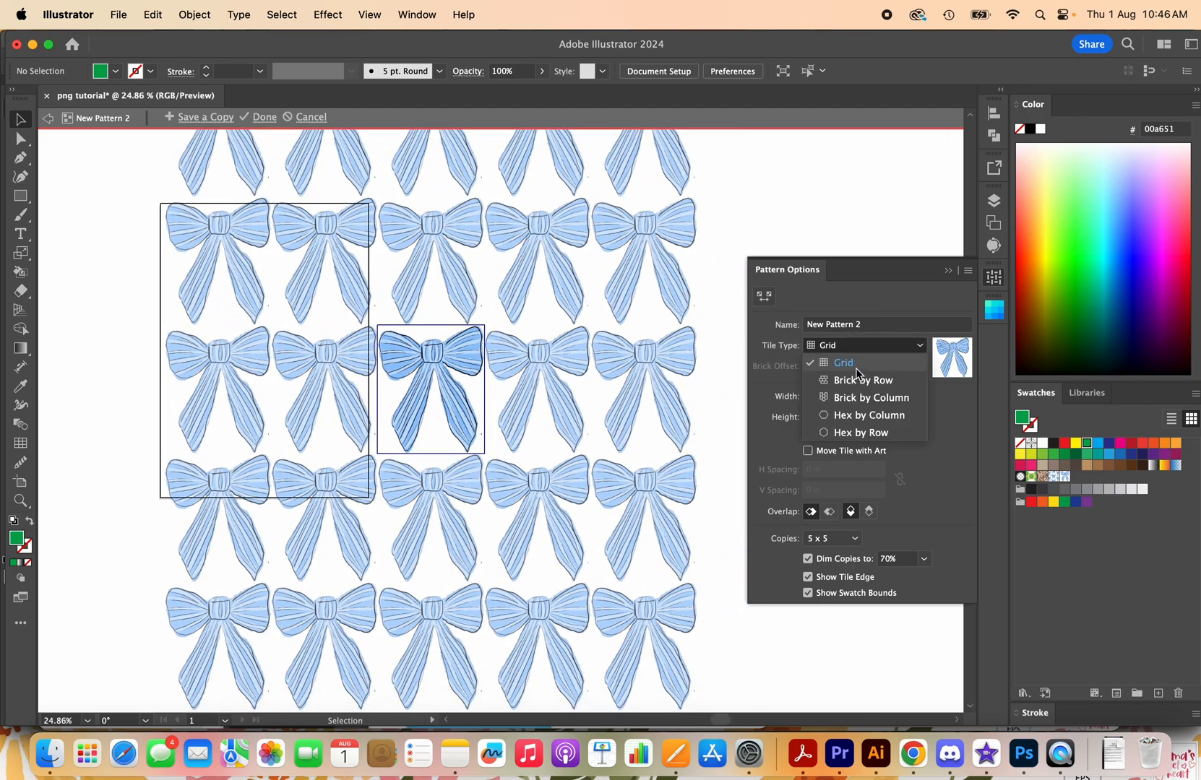
left_click(862, 380)
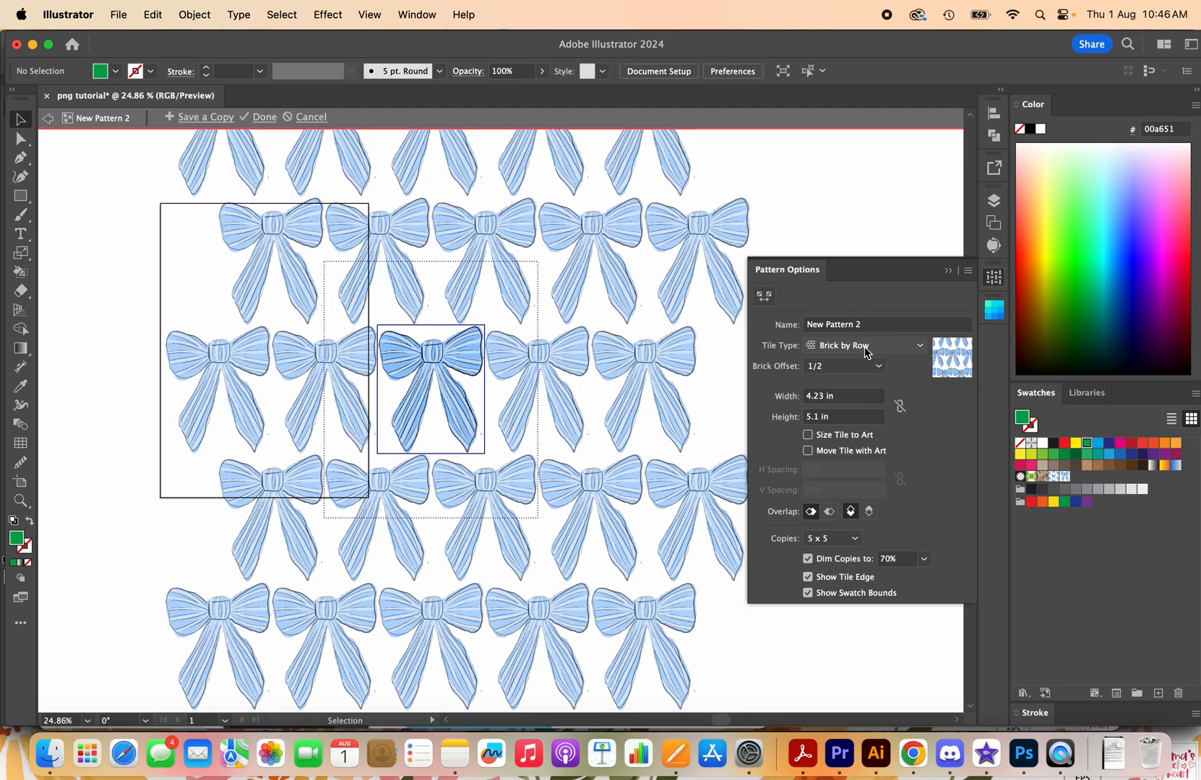
left_click(864, 345)
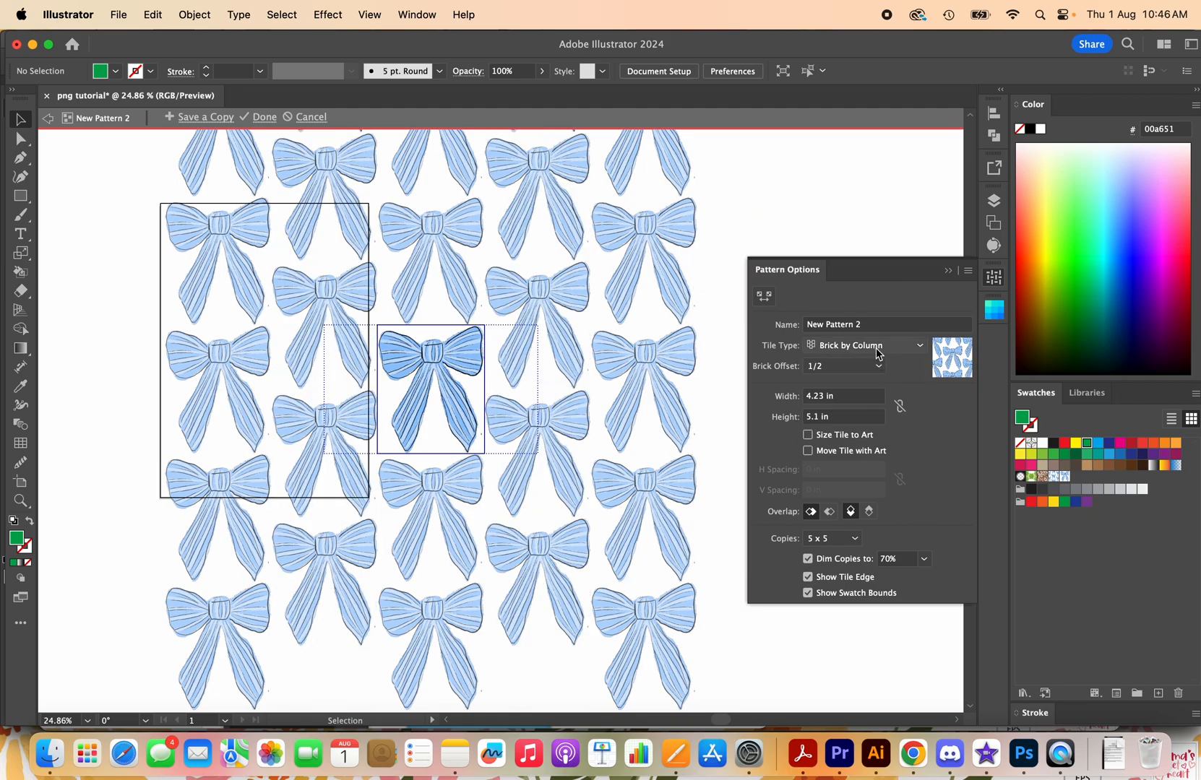
left_click(864, 345)
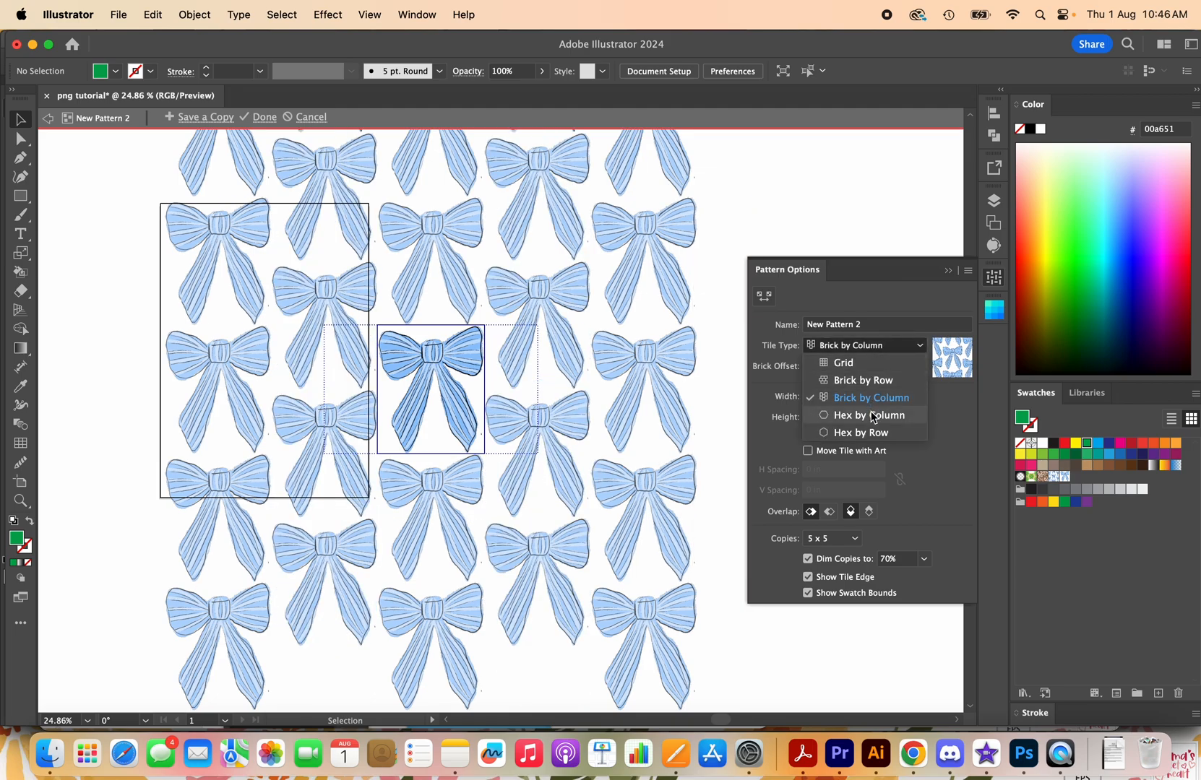
left_click(867, 415)
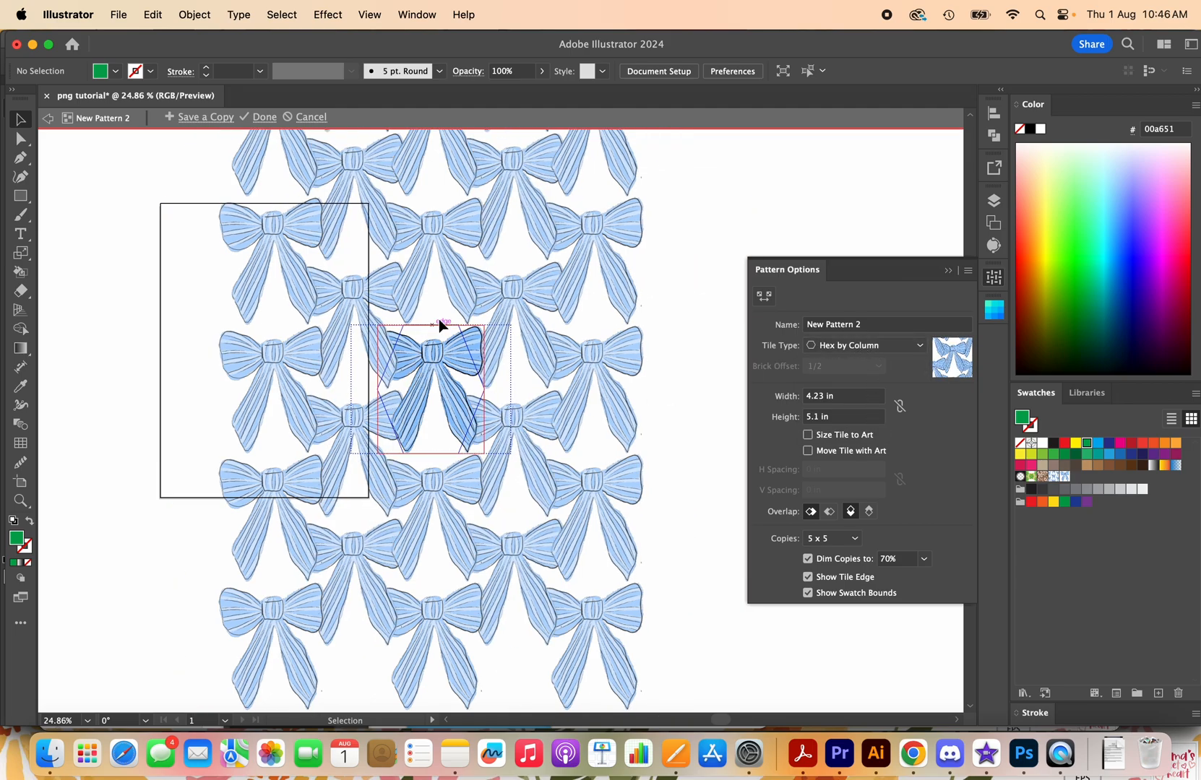
- Widen the pattern tile from 4.23 in to 5 in, then to 5.5 in
left_click(841, 396)
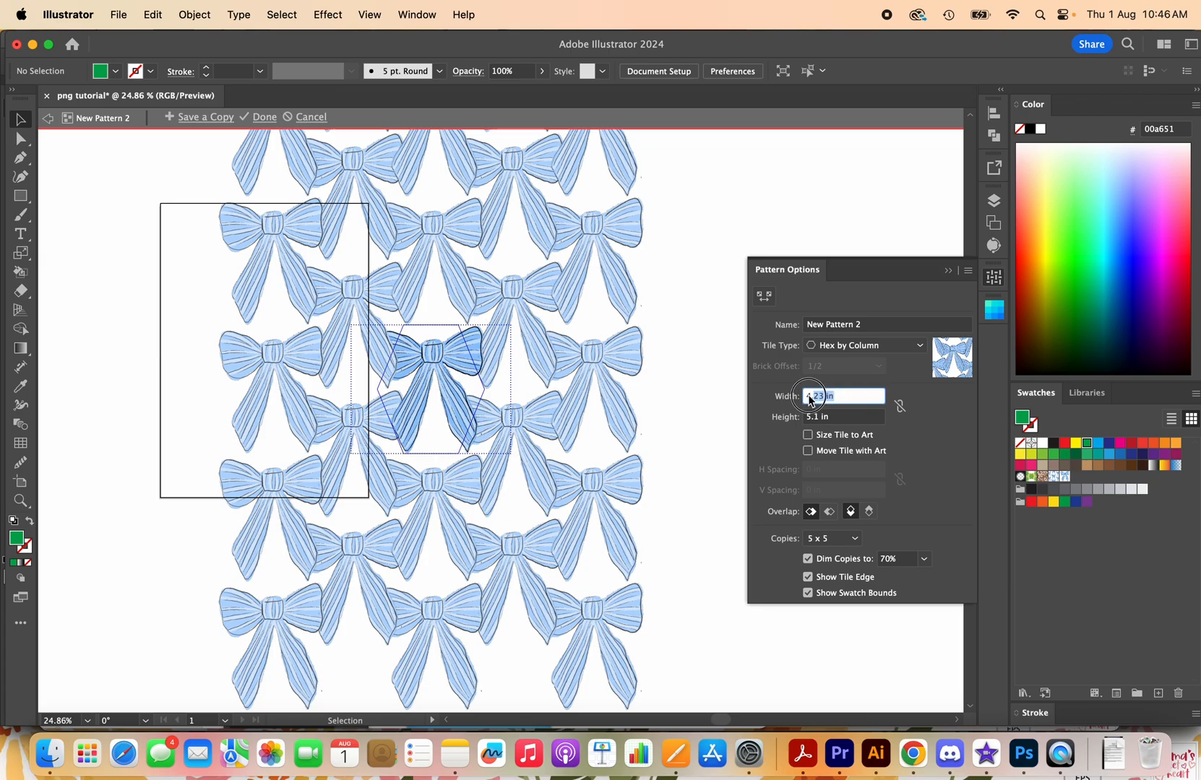
type("5 in")
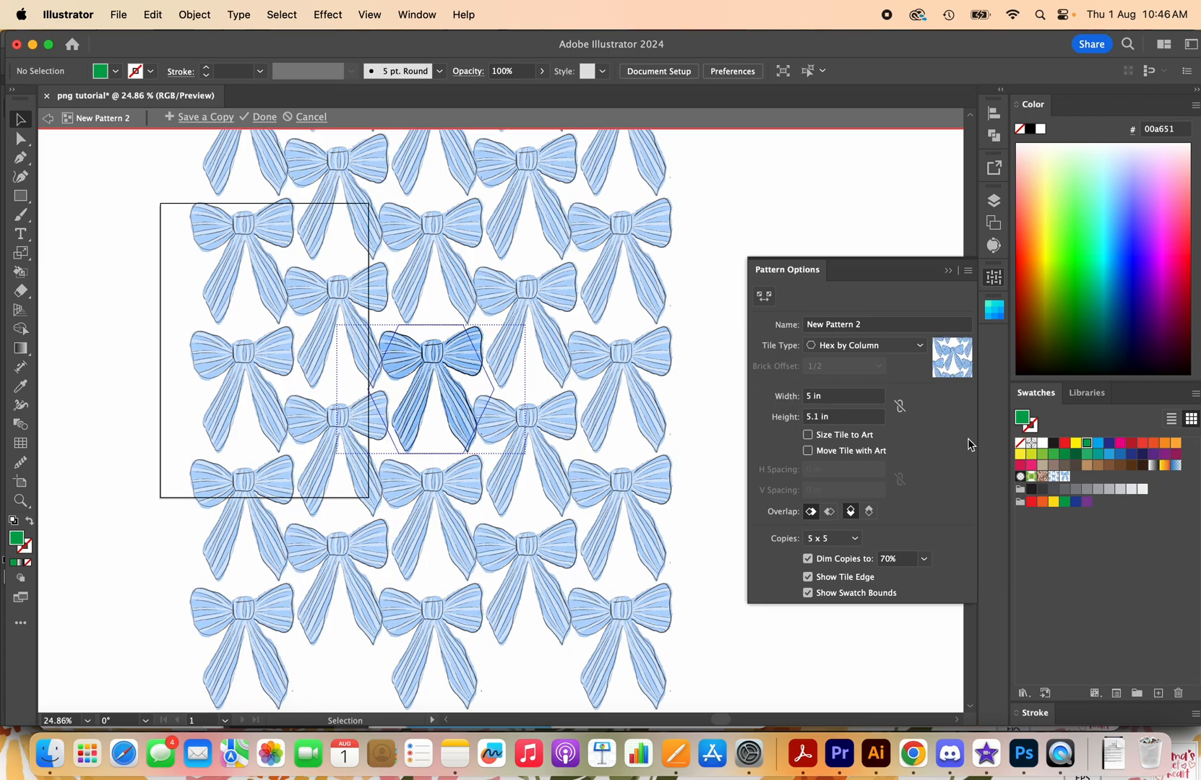
left_click(842, 416)
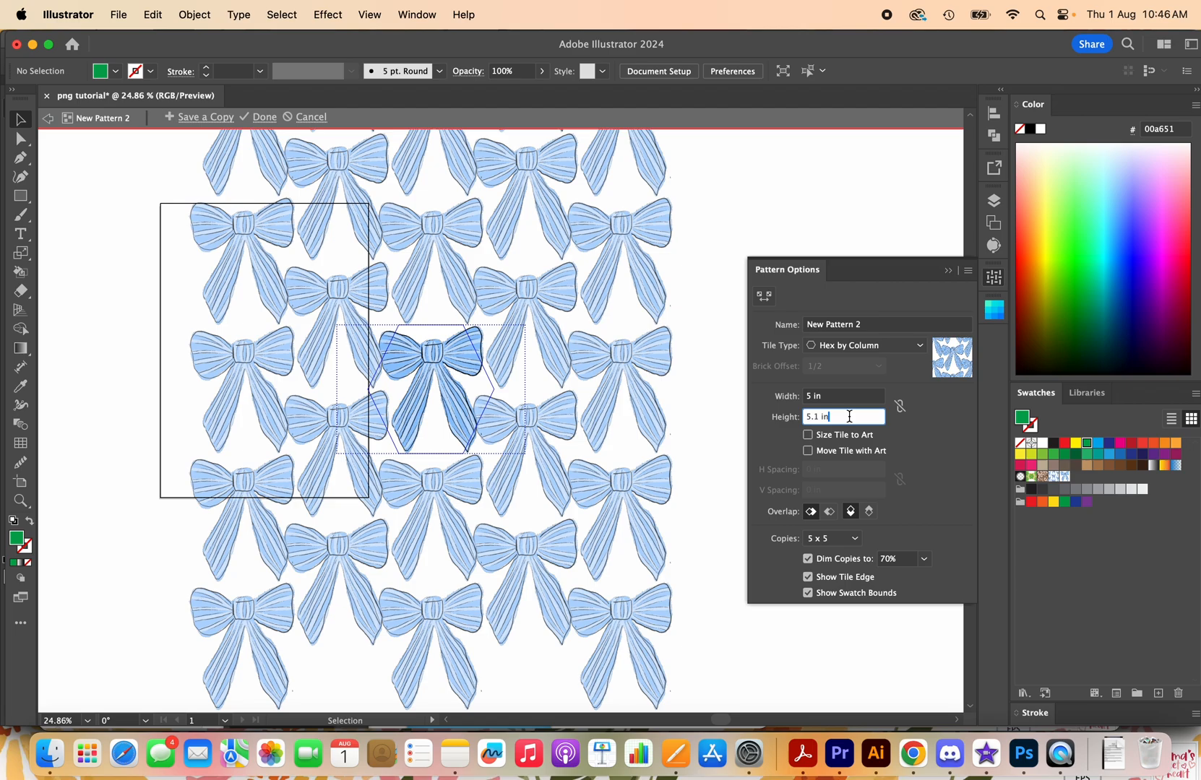
left_click(842, 396)
type("5.5")
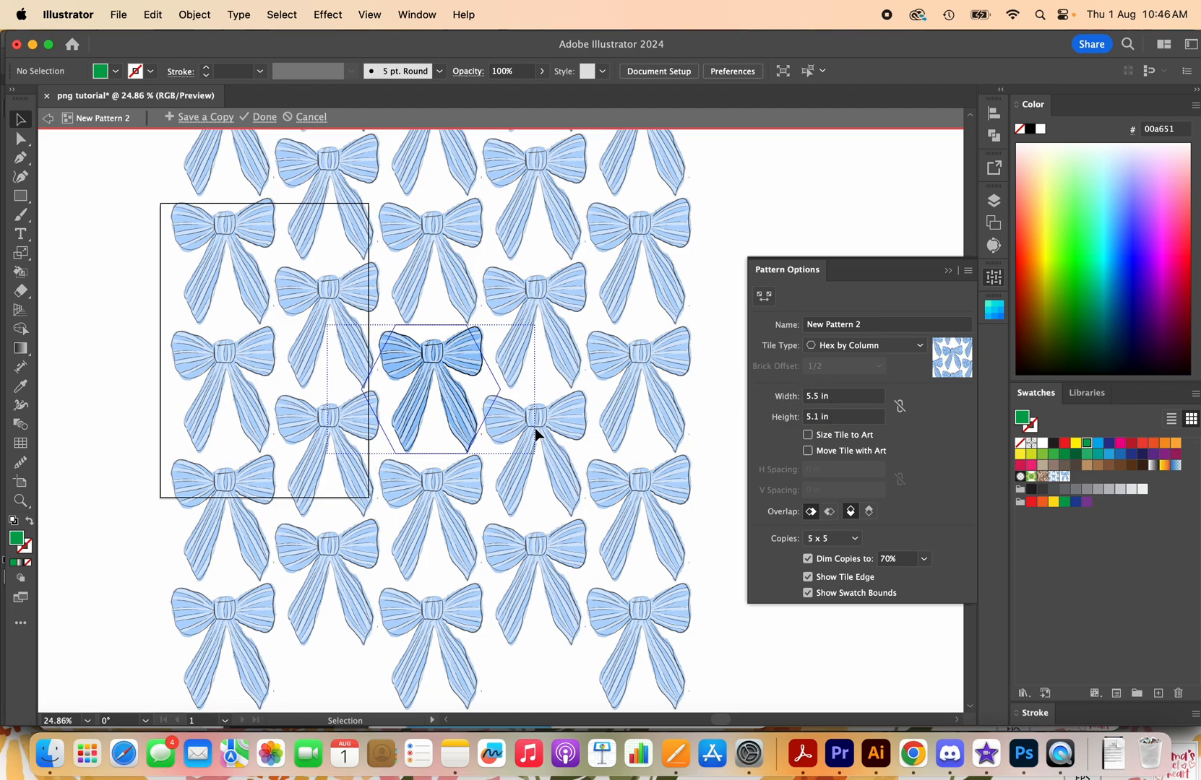
mouse_move(521, 346)
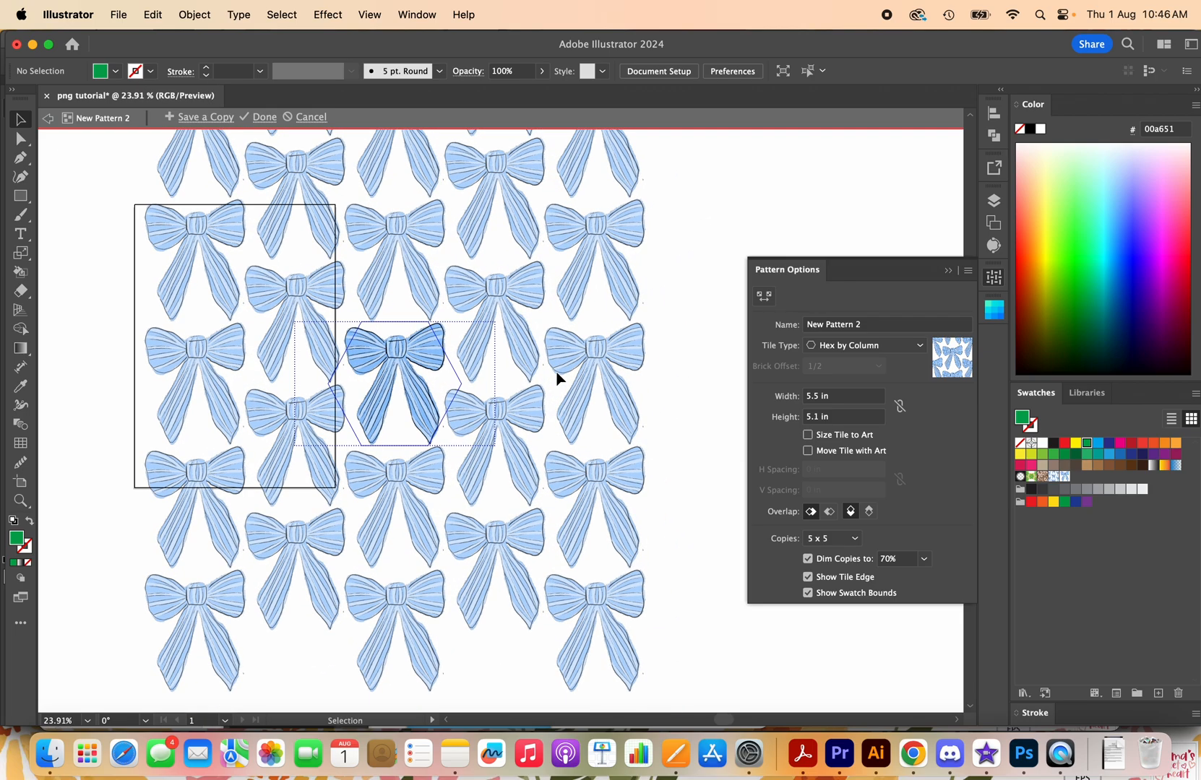
- Finish pattern editing with Done and select the five-bow group for isolated editing
left_click(264, 117)
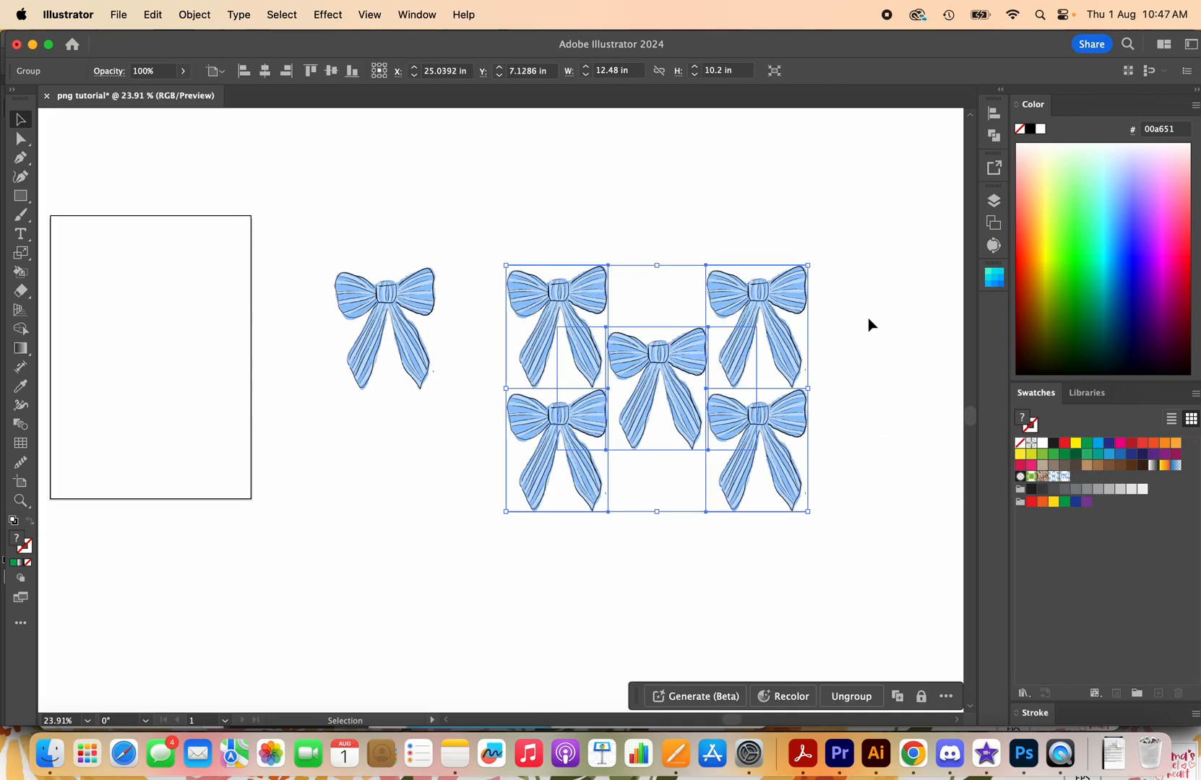
left_click(649, 297)
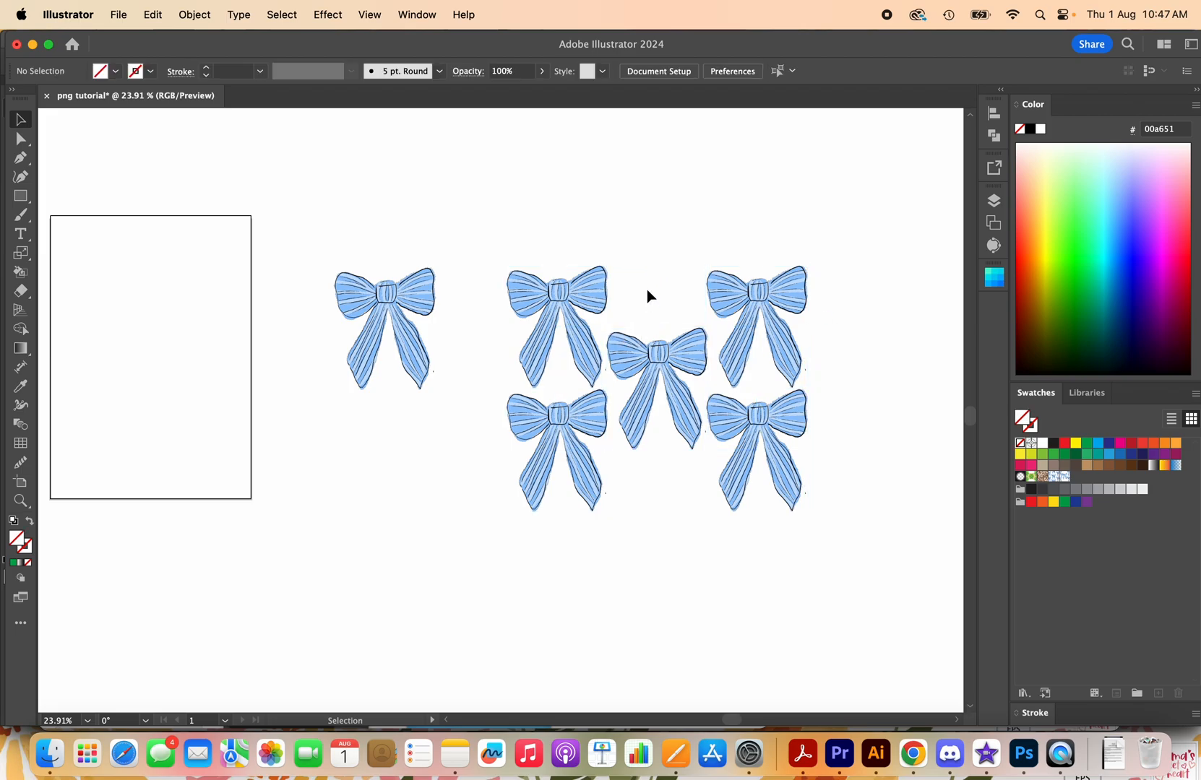
left_click(654, 353)
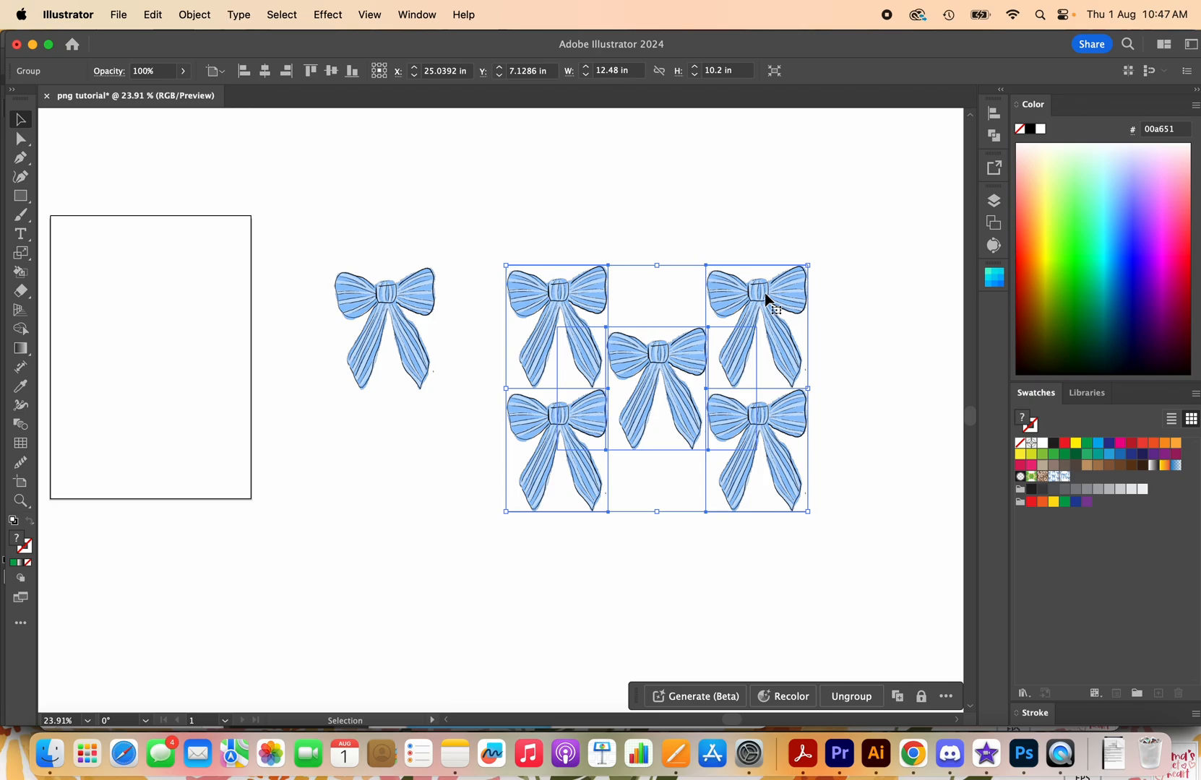
mouse_move(751, 353)
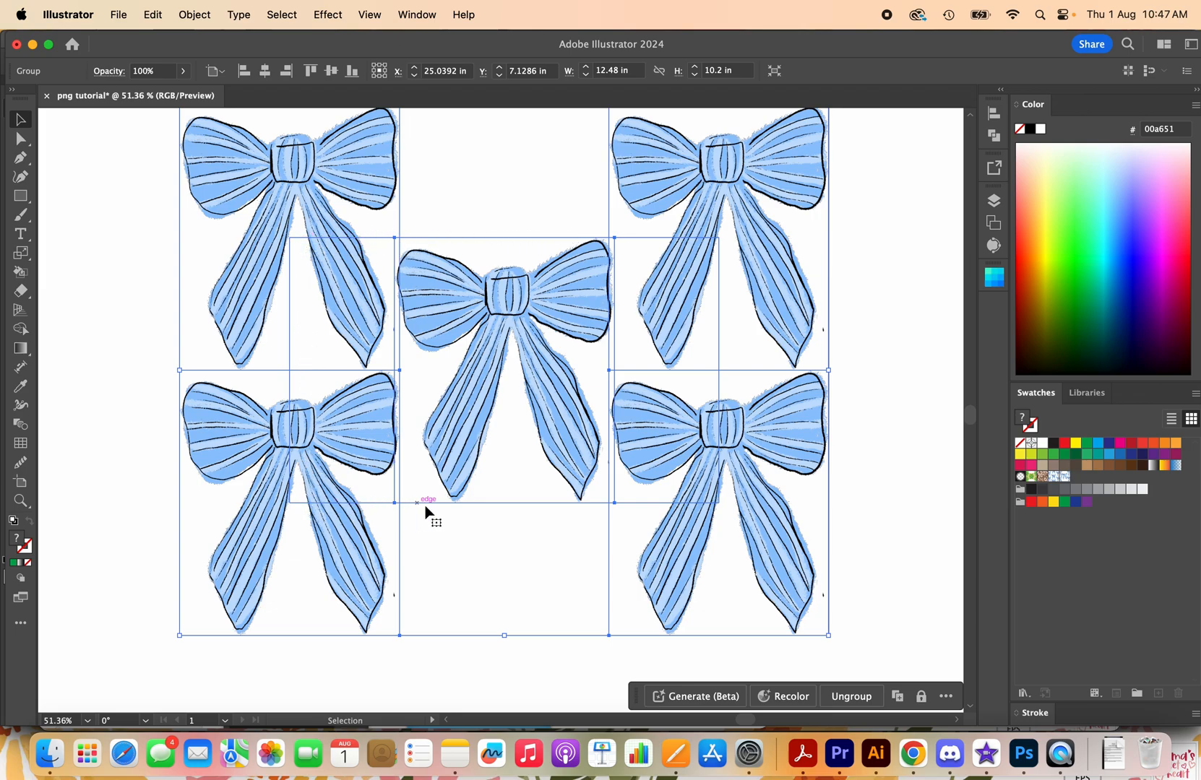
mouse_move(724, 264)
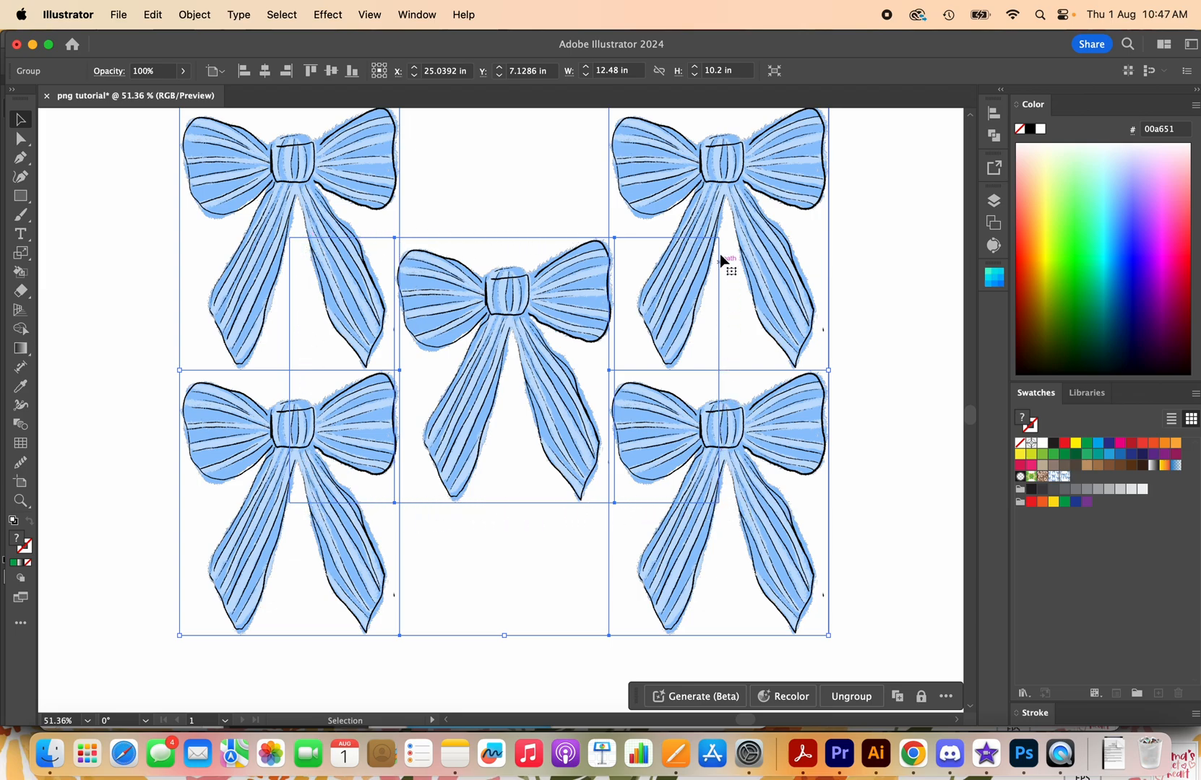
mouse_move(605, 473)
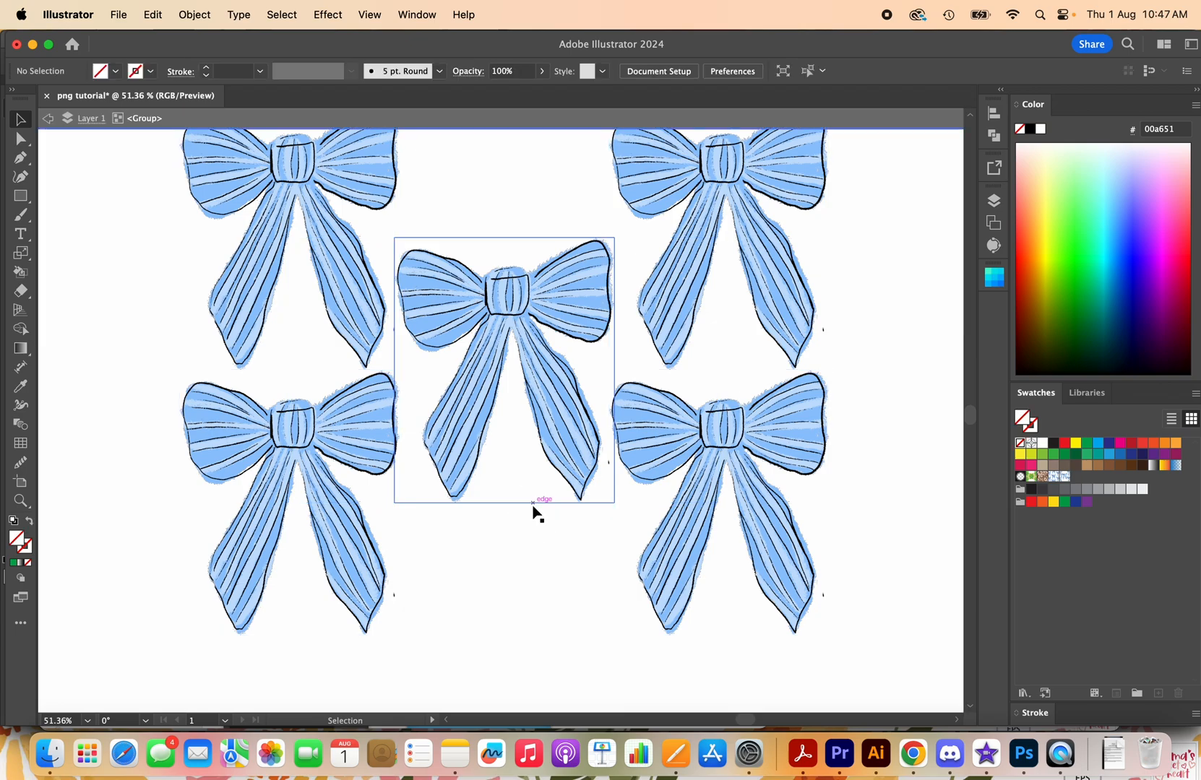
- Pick the centre bow in the group, then exit isolation mode
left_click(501, 287)
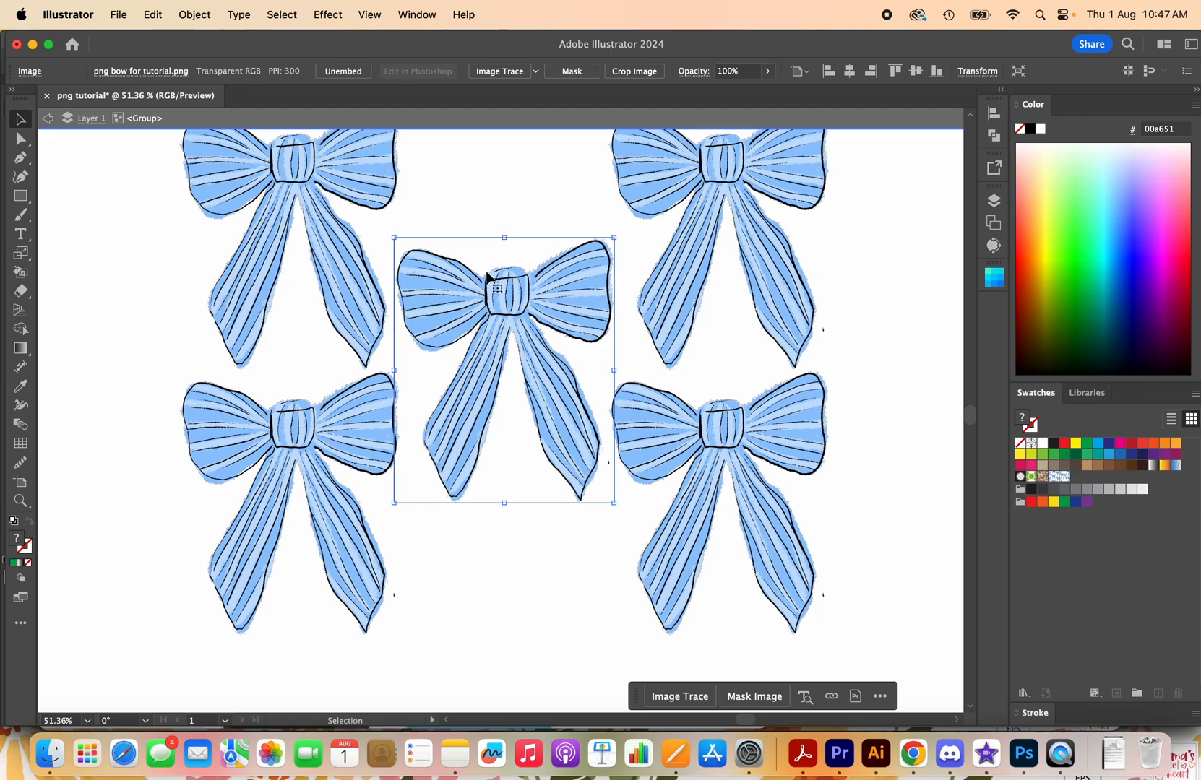
left_click(524, 600)
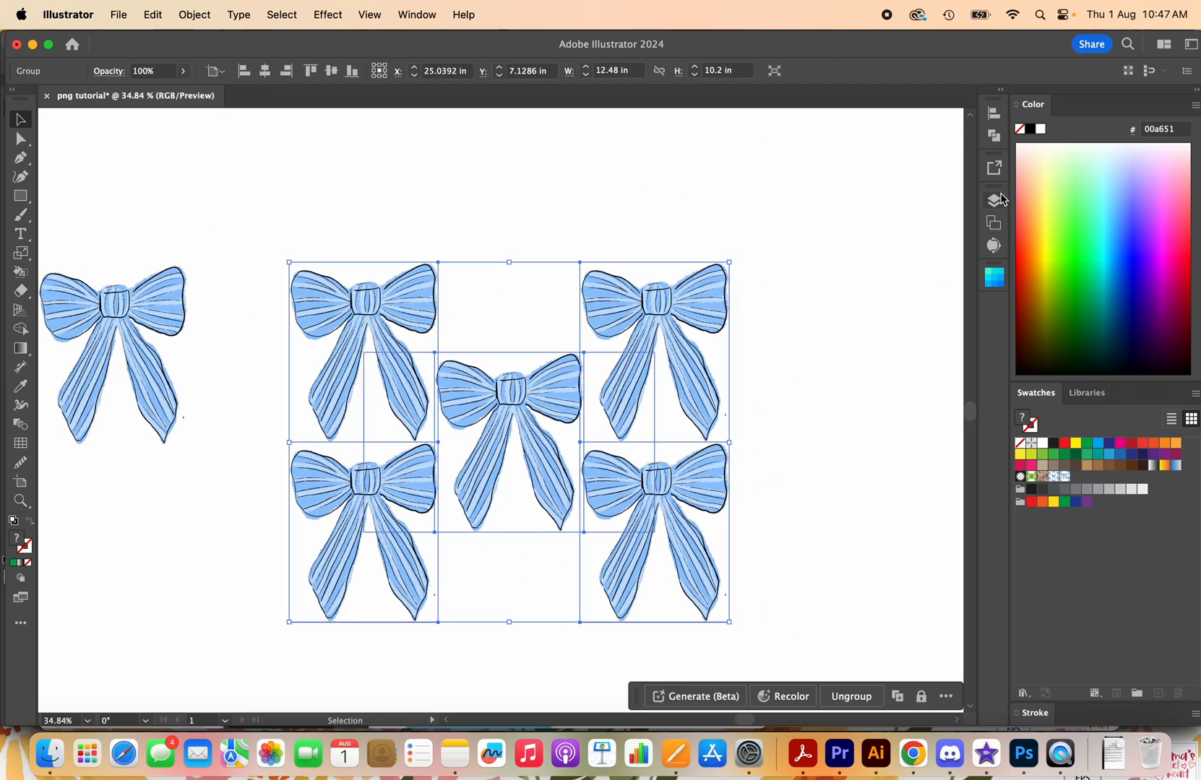
- In the Layers panel, expand the group and select only the <Path> tile rectangle
left_click(994, 200)
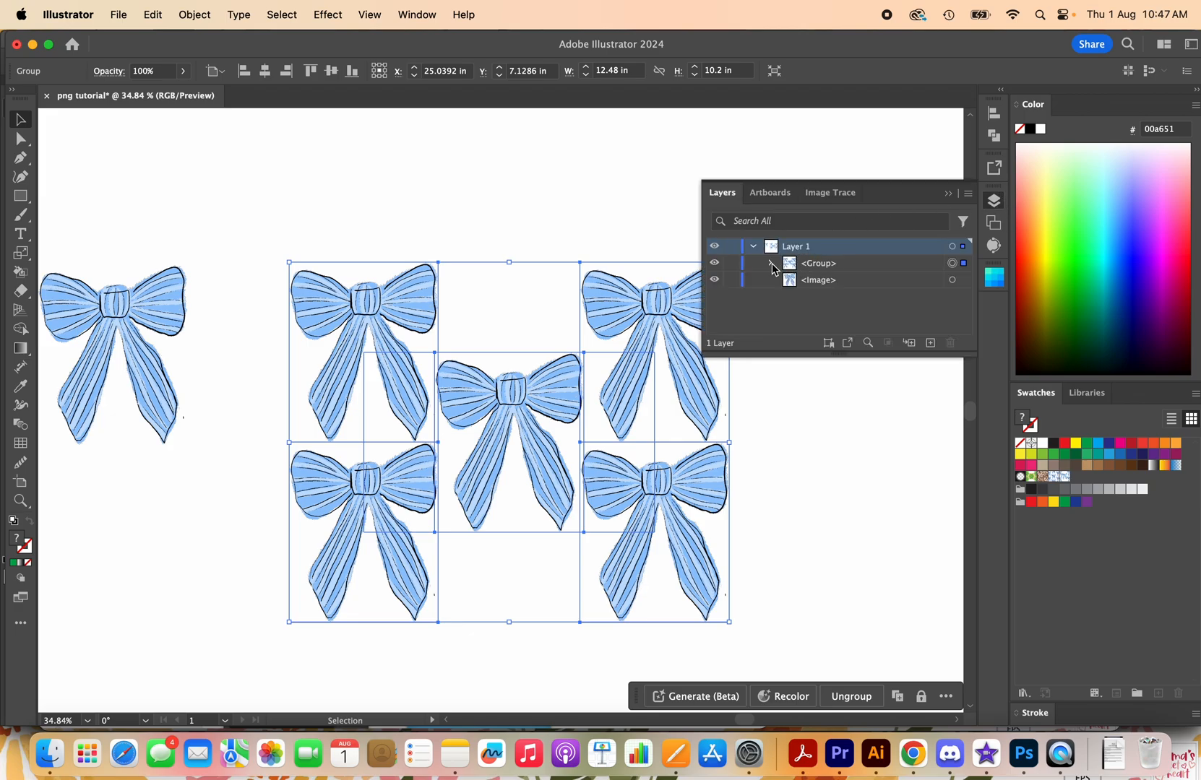
left_click(771, 263)
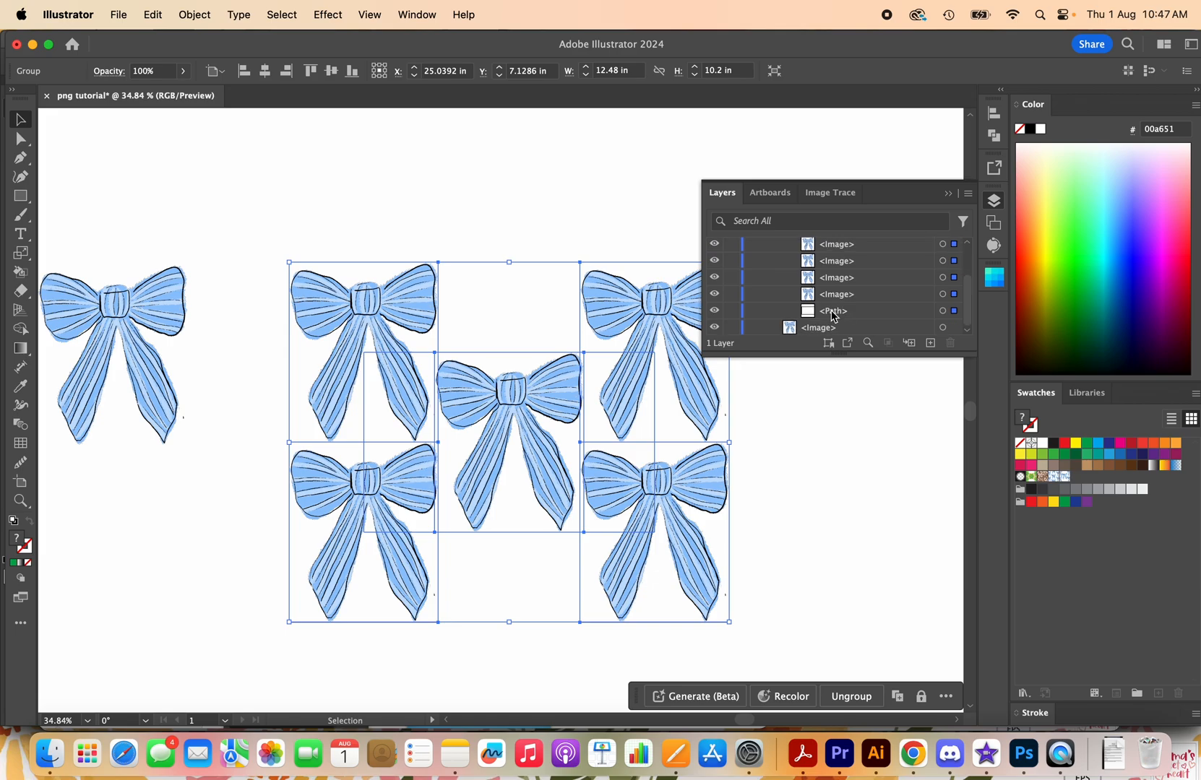
mouse_move(831, 318)
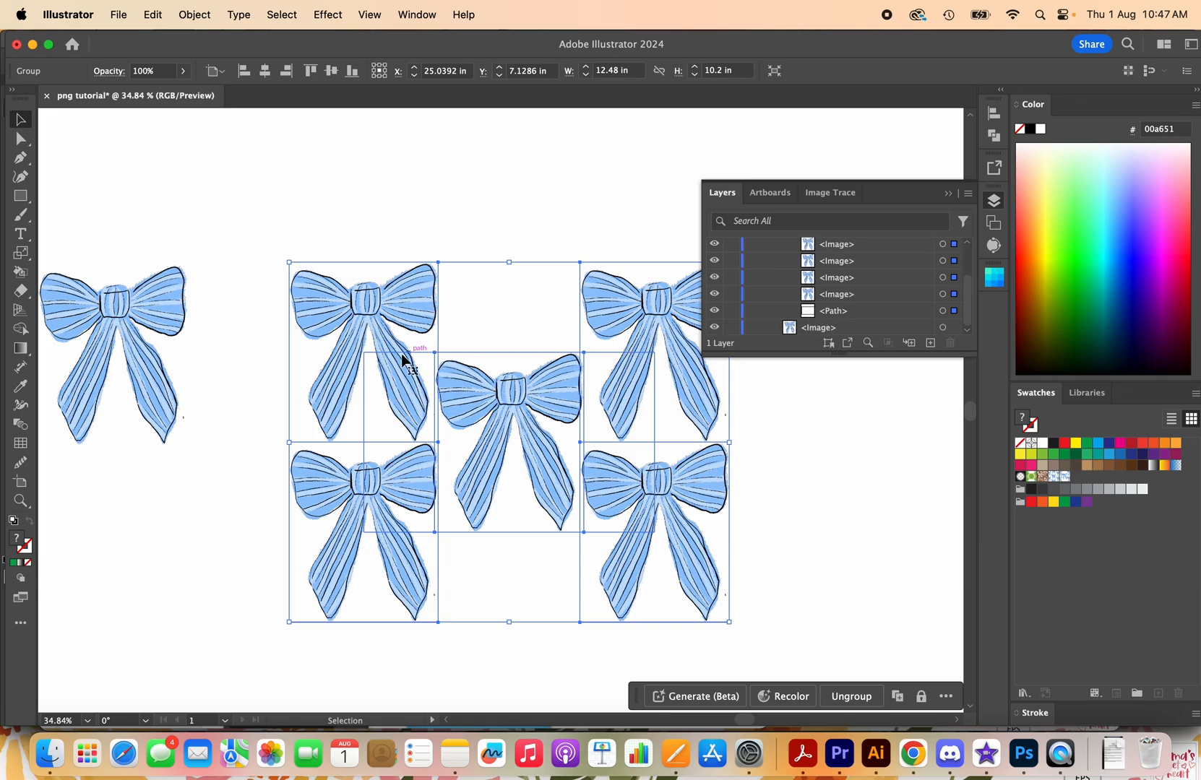
mouse_move(646, 373)
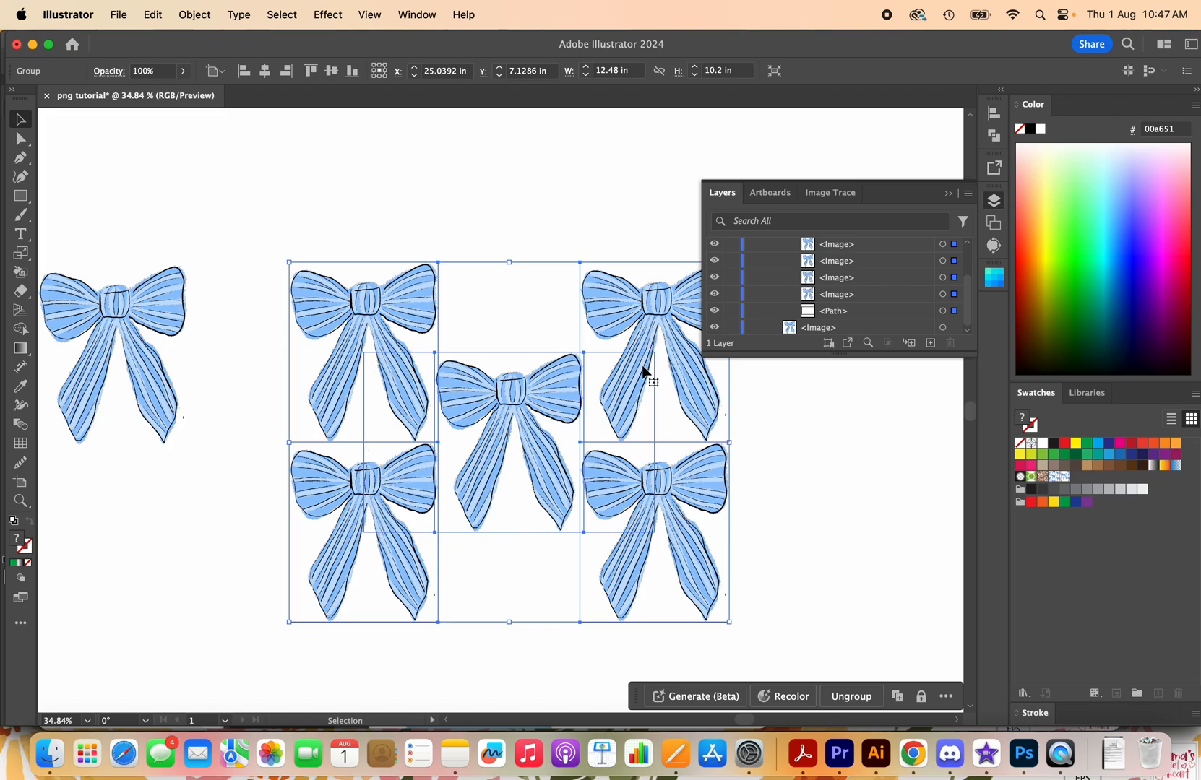
left_click(832, 310)
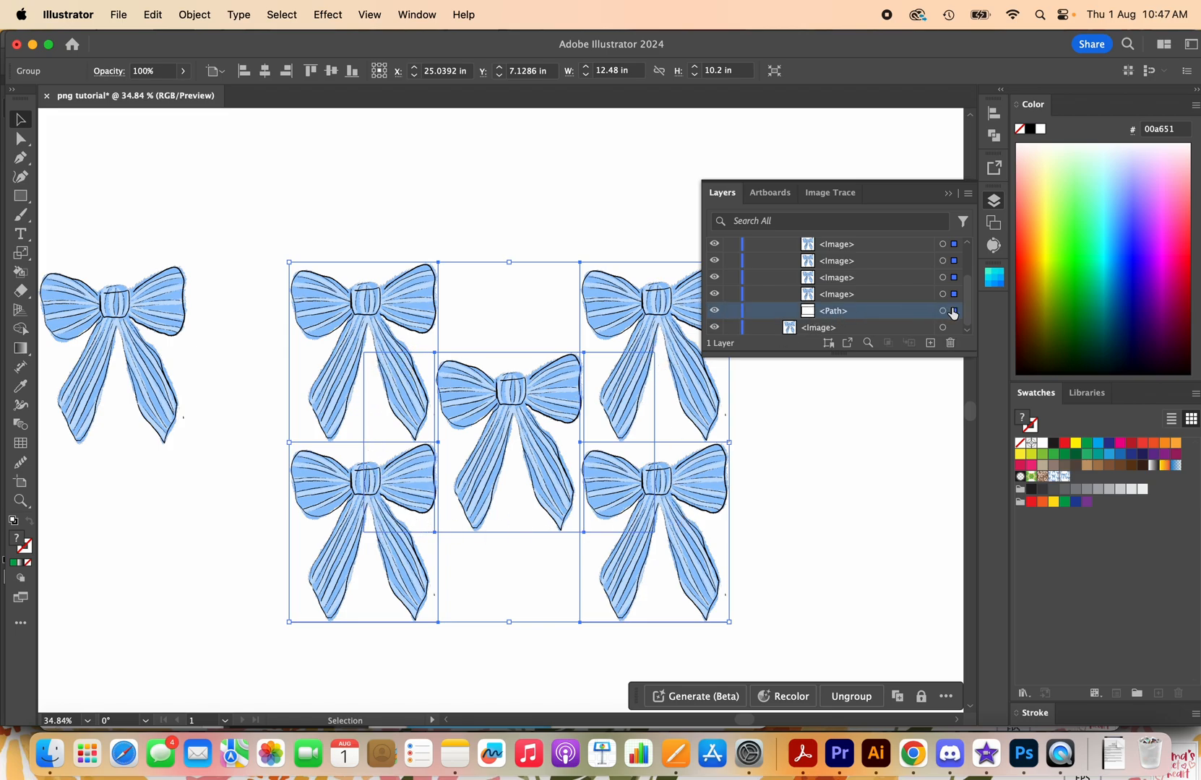
left_click(953, 311)
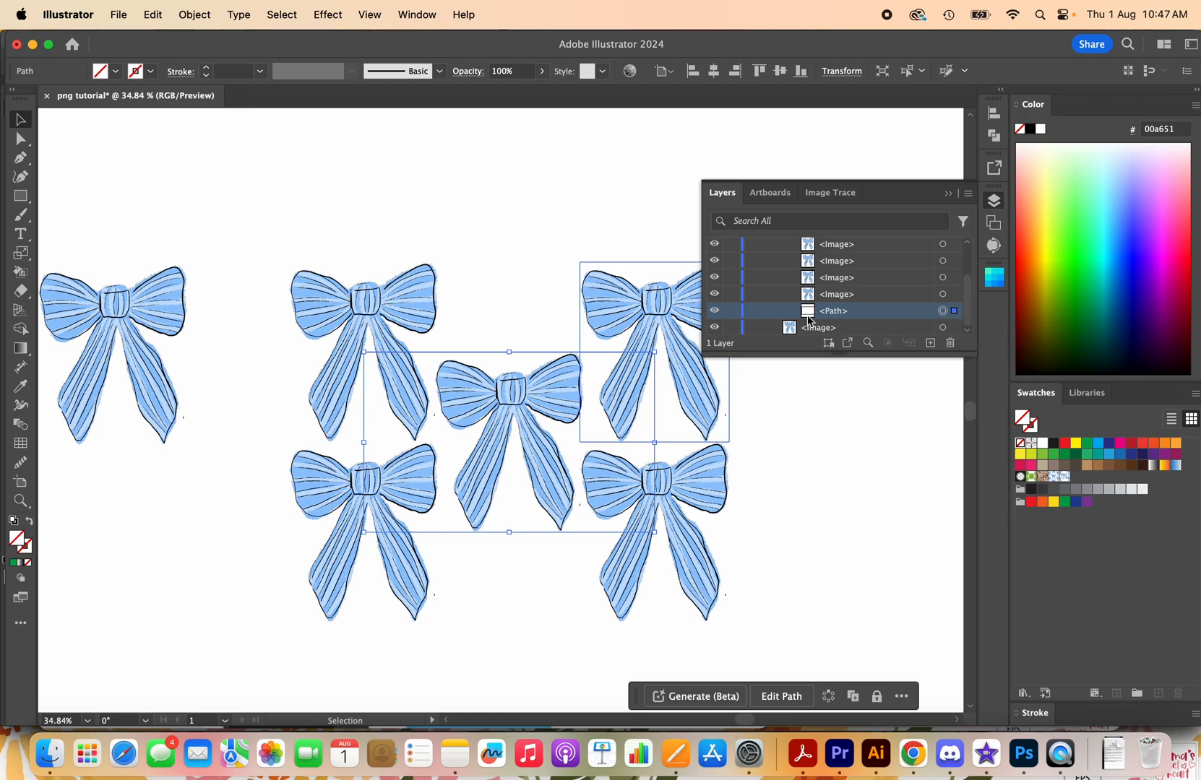
left_click(653, 490)
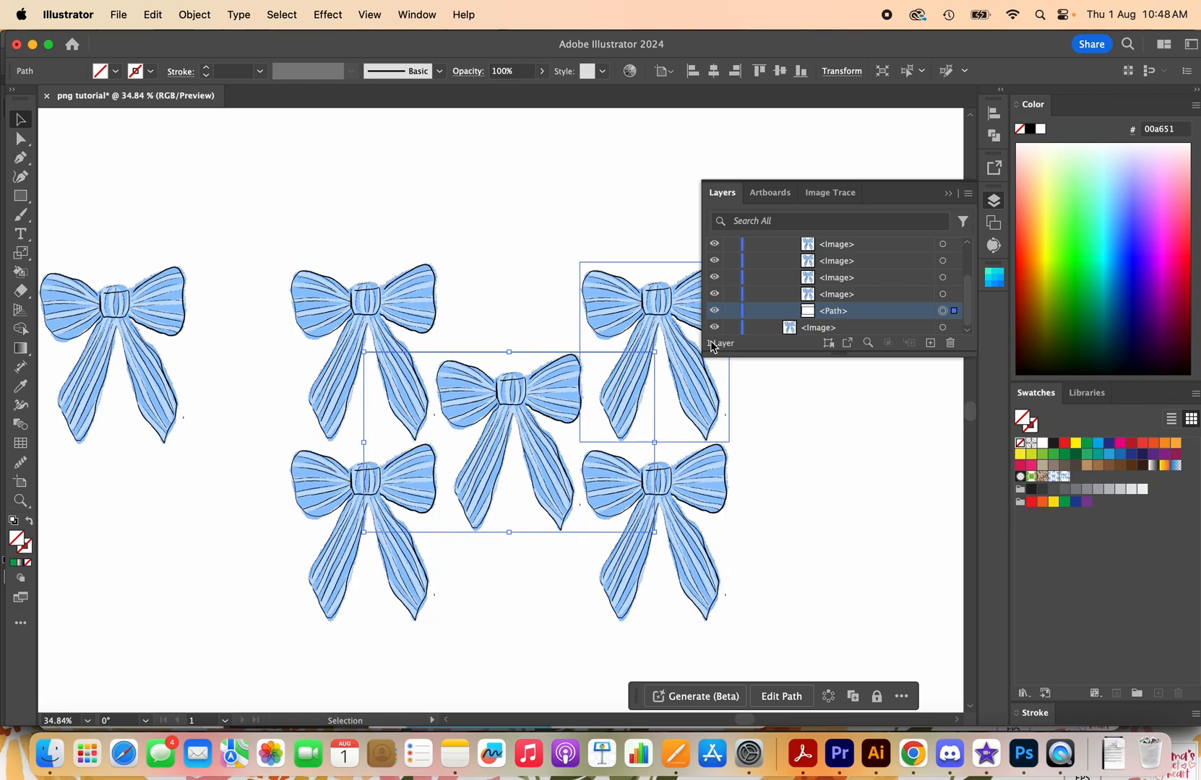
mouse_move(930, 343)
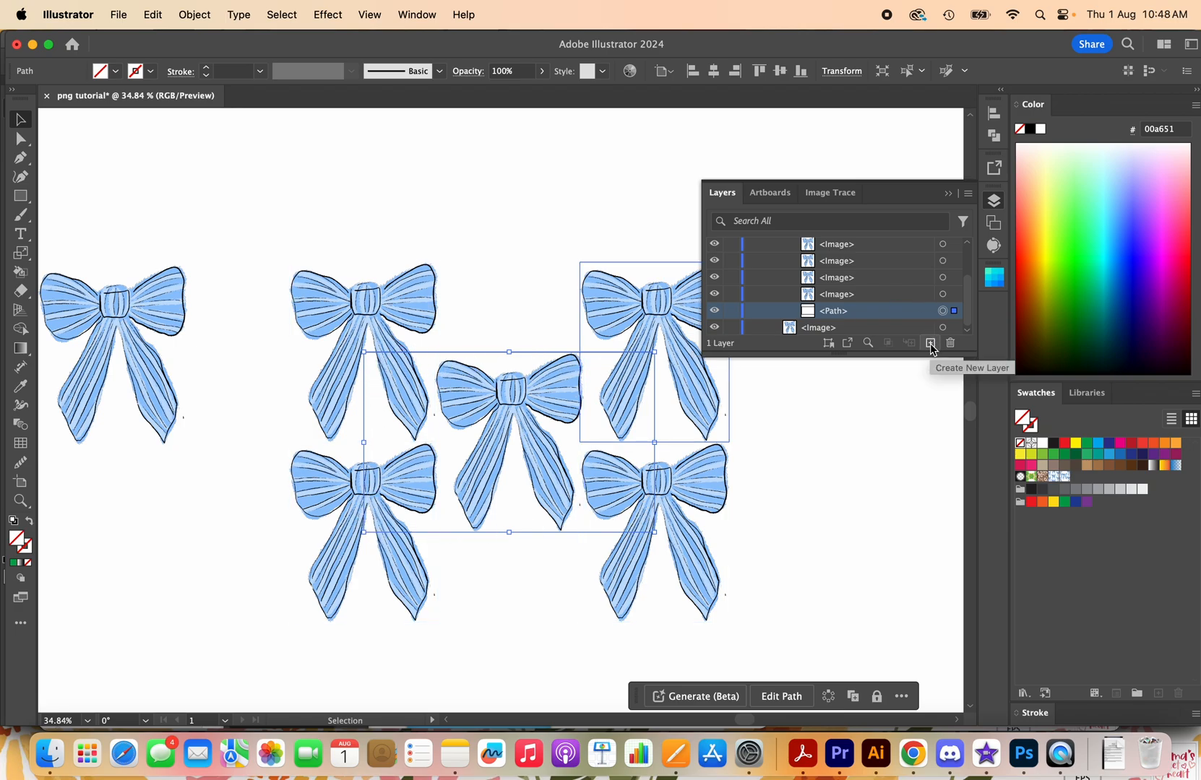
- Duplicate the tile rectangle and fill the copy pale blue #e4f1ff behind the bows
left_click(929, 343)
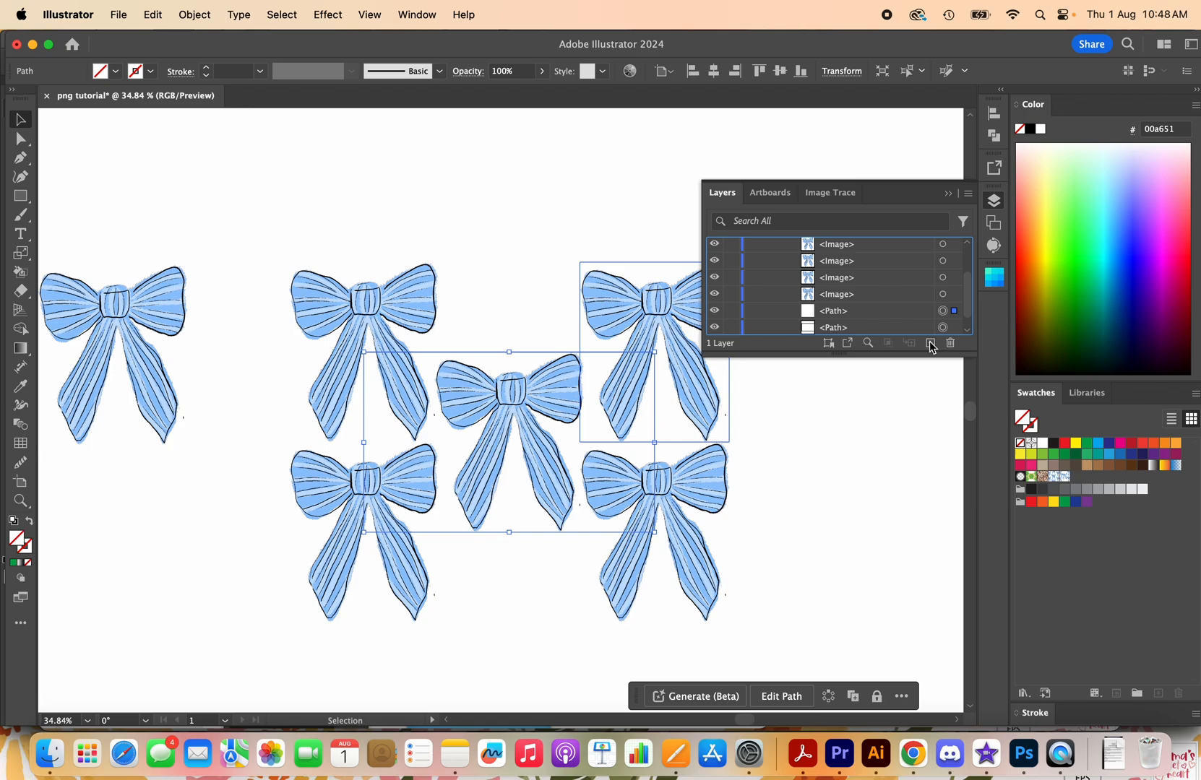
left_click(930, 343)
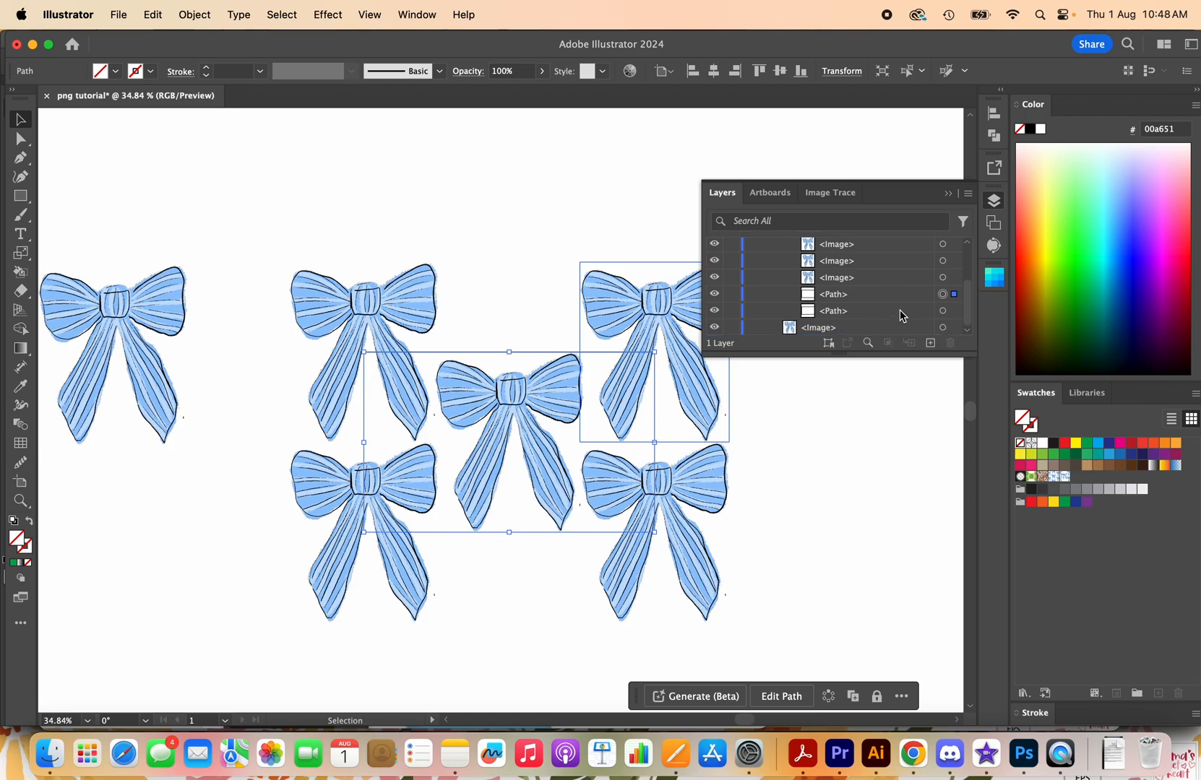
mouse_move(916, 294)
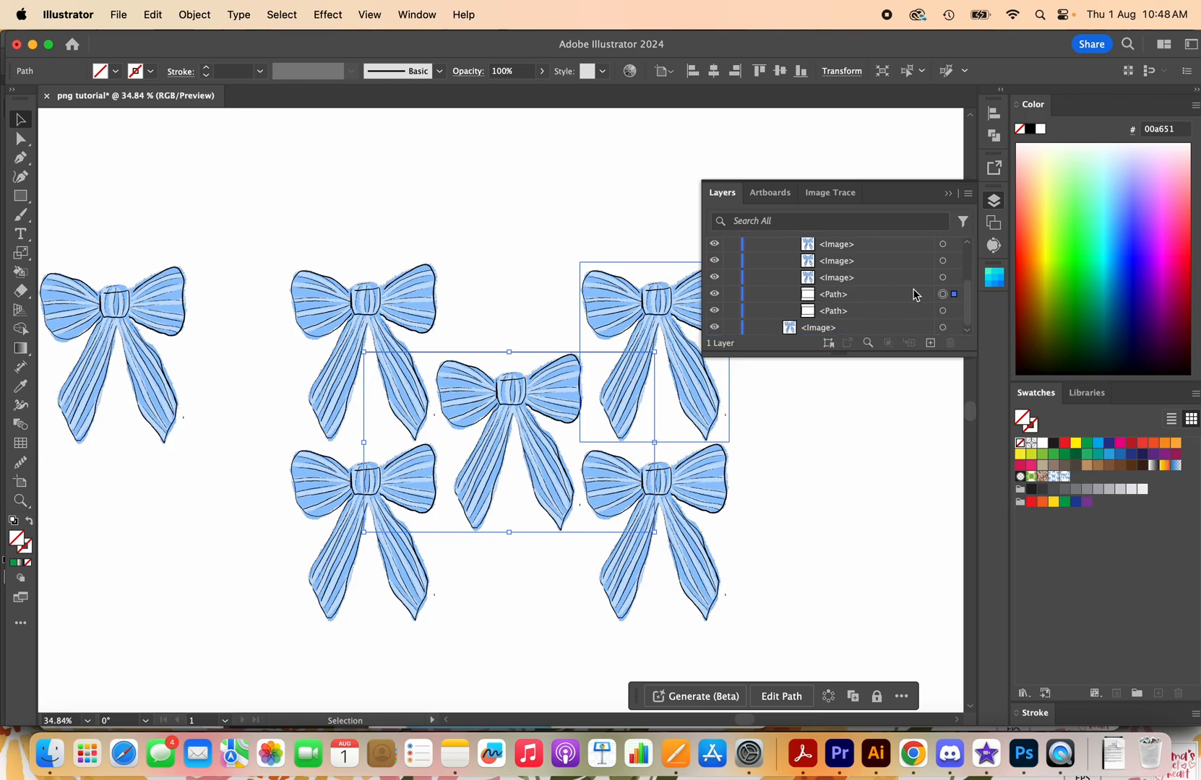
mouse_move(869, 307)
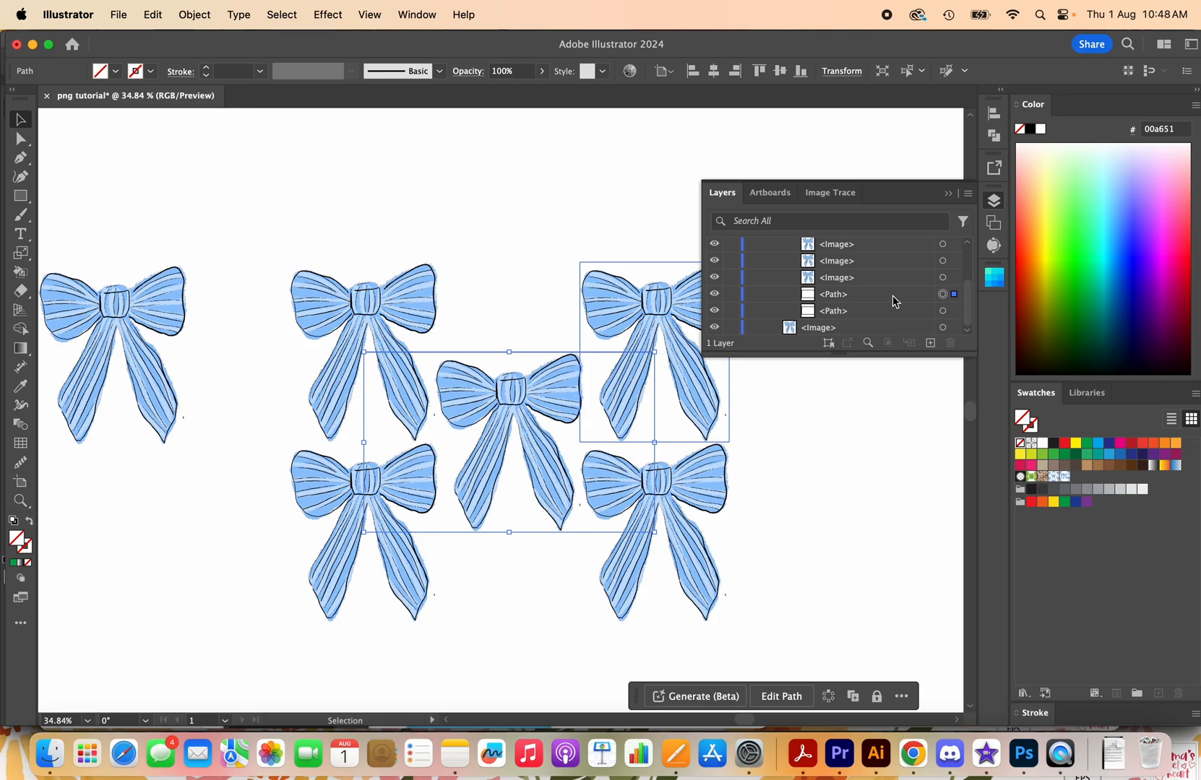
mouse_move(913, 295)
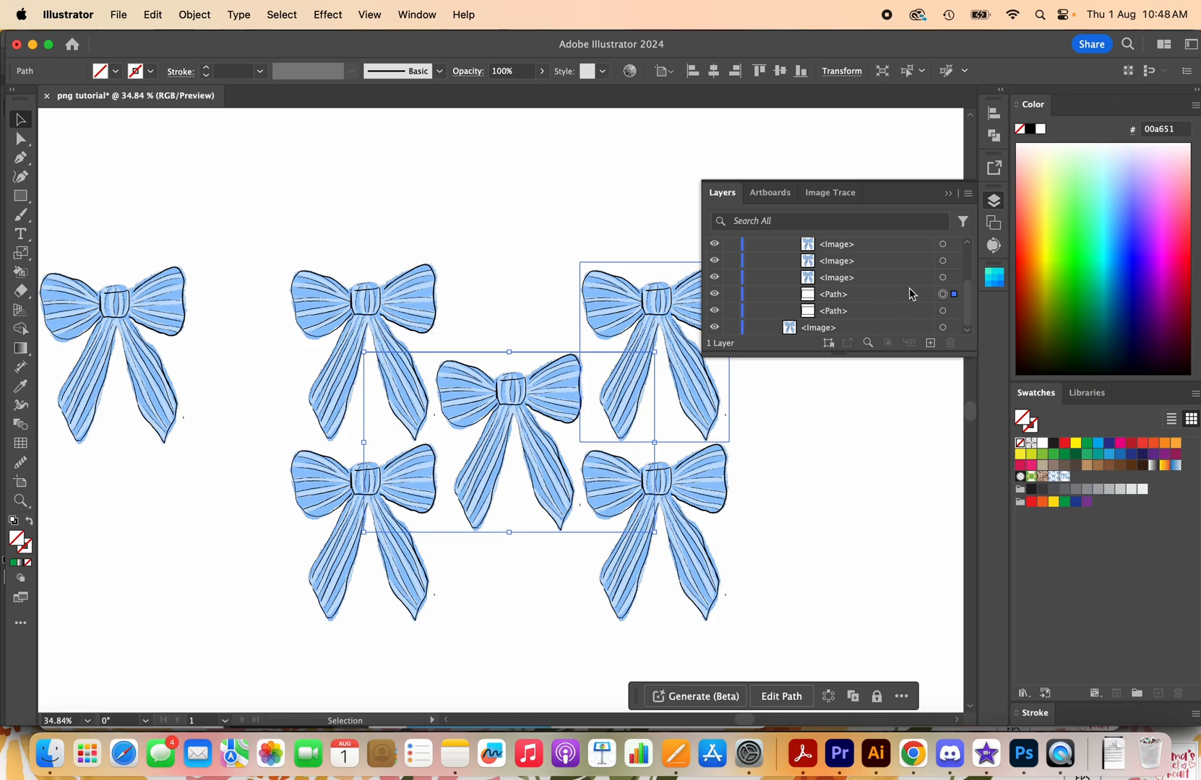
left_click(832, 294)
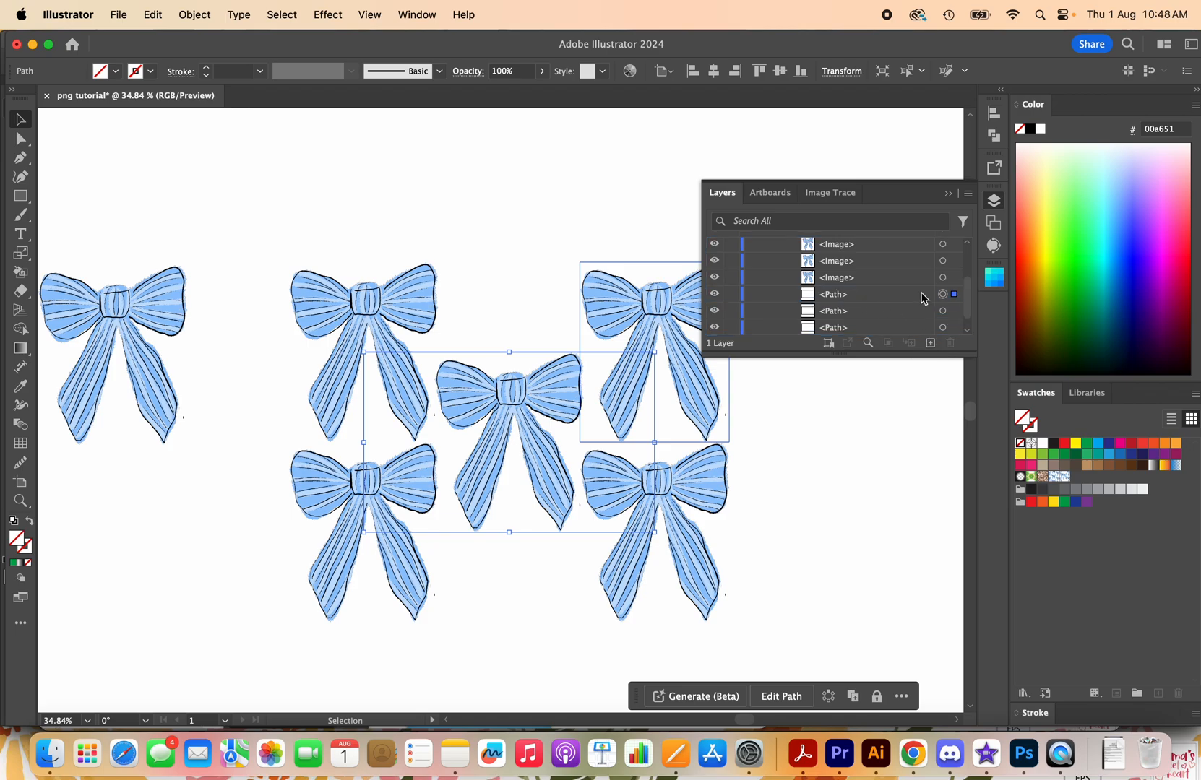
left_click(834, 295)
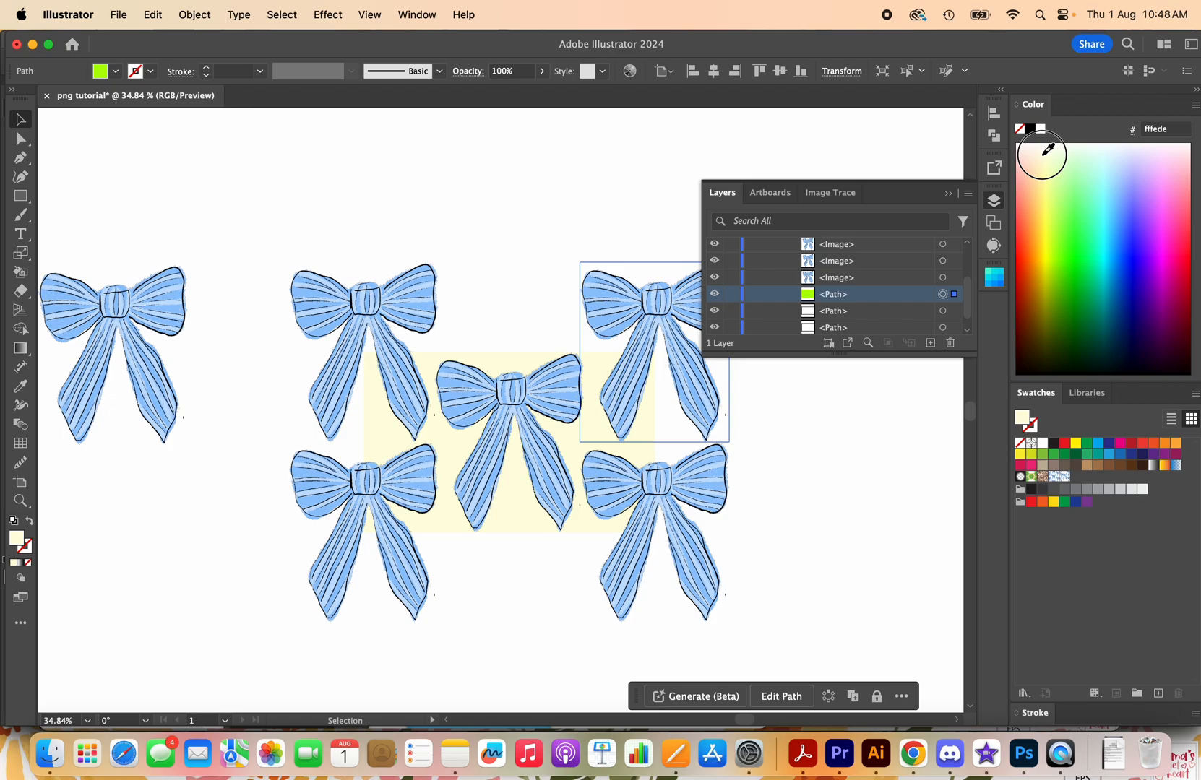
left_click(1119, 155)
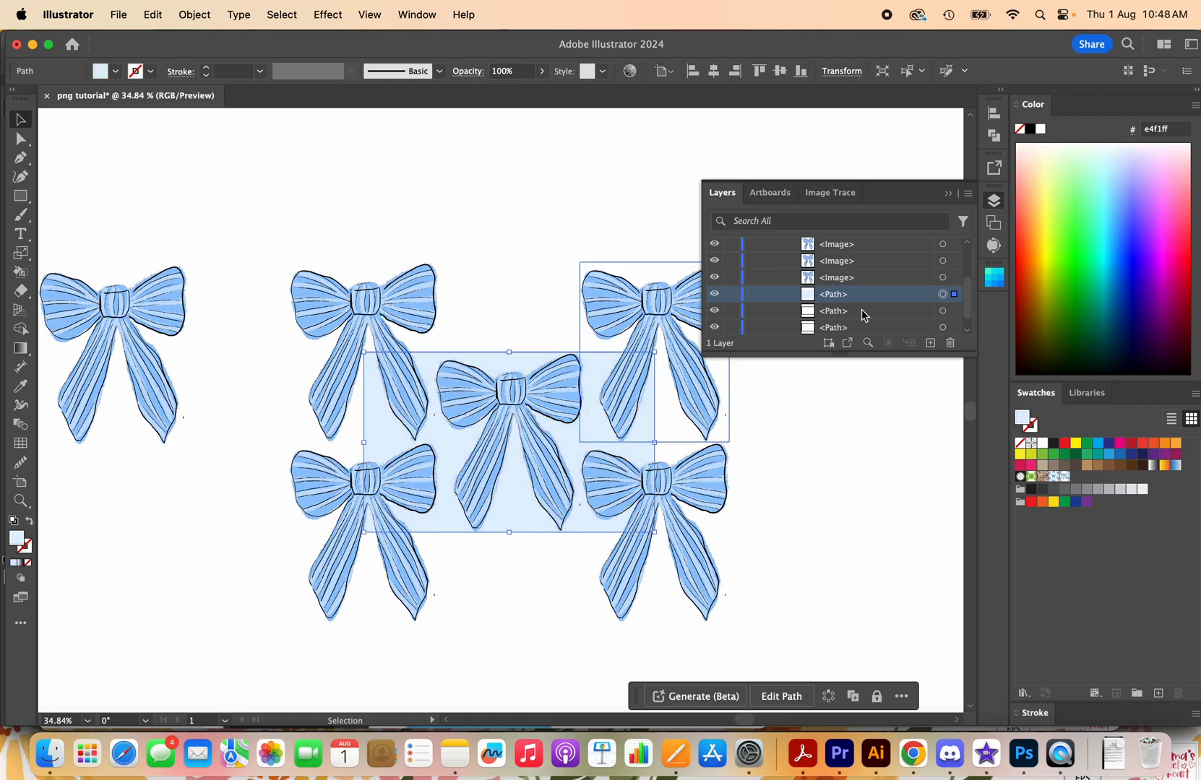
left_click(832, 310)
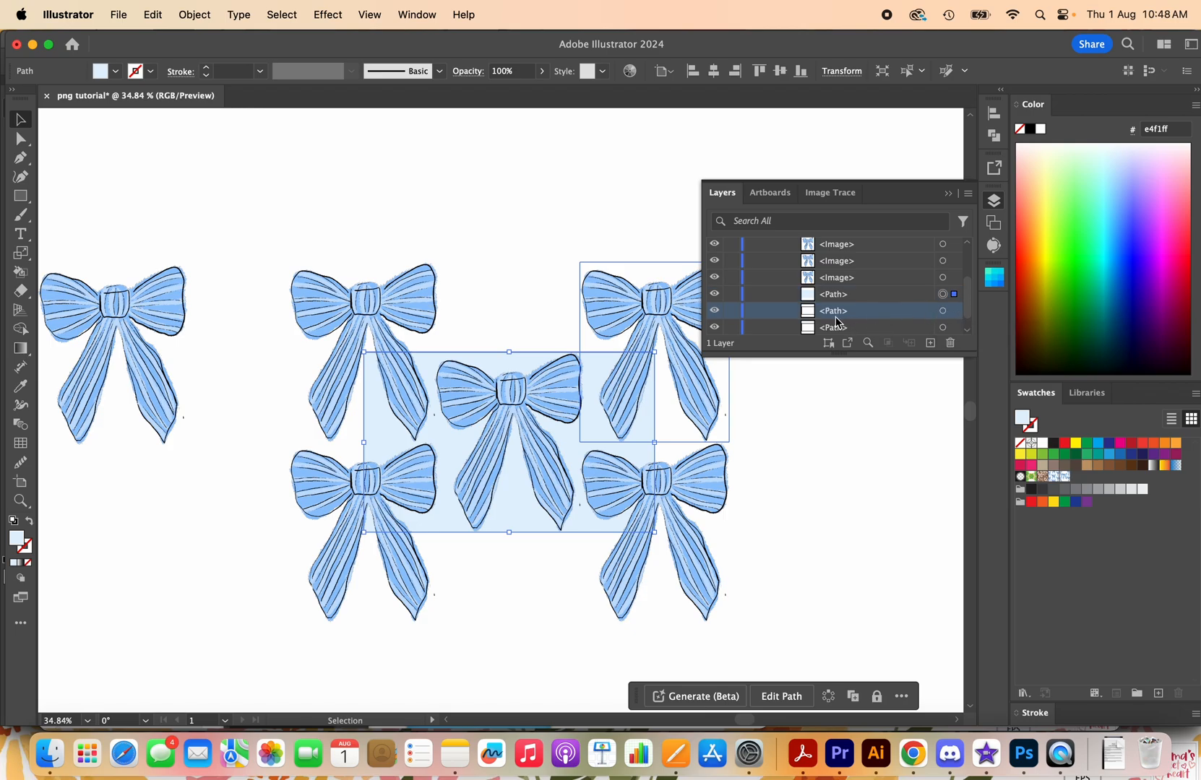
left_click(832, 293)
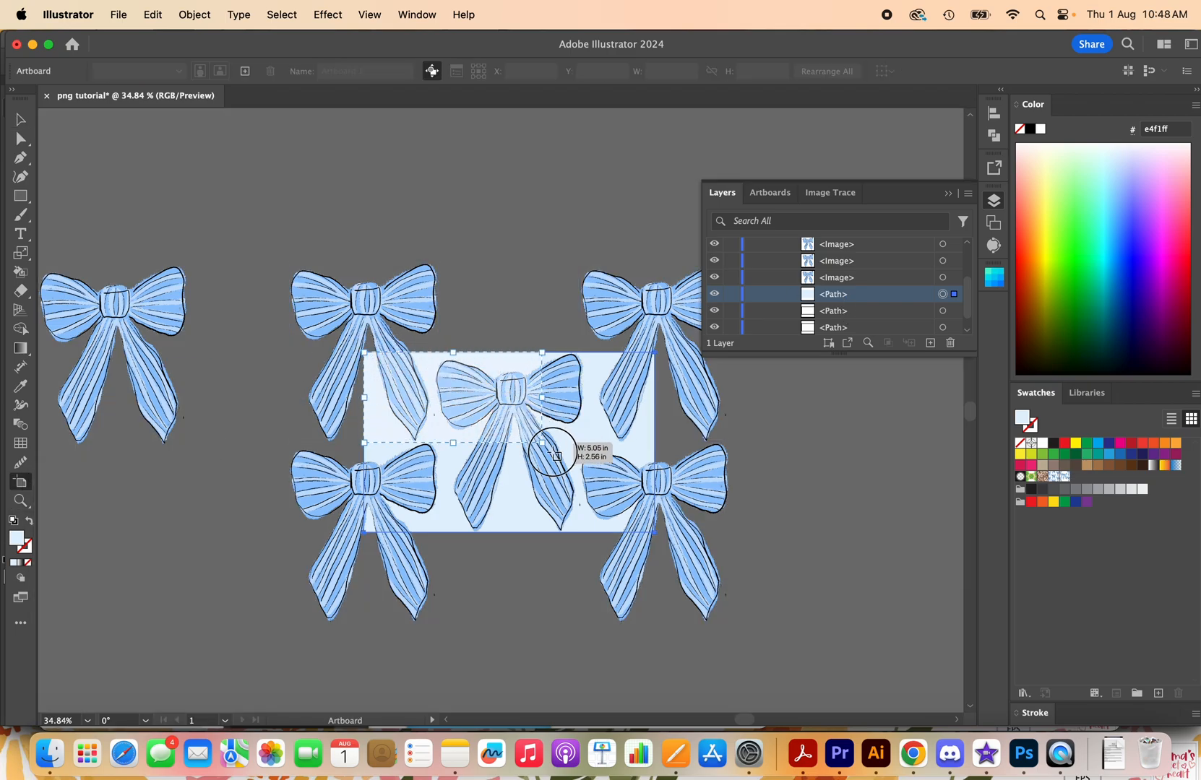
- Drag out a second artboard on the canvas with the Artboard tool
left_click_drag(541, 443, 655, 533)
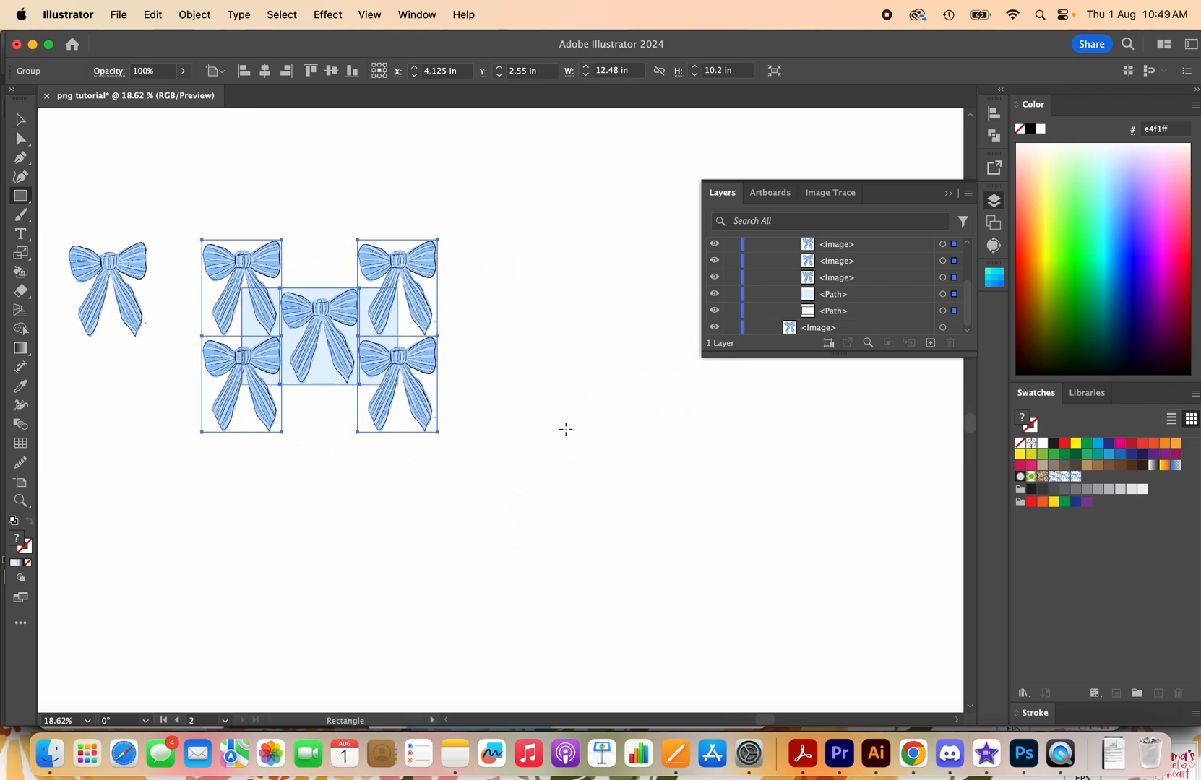
- Draw a new rectangle on the canvas beside the bow tile with the Rectangle tool
left_click_drag(544, 389, 854, 684)
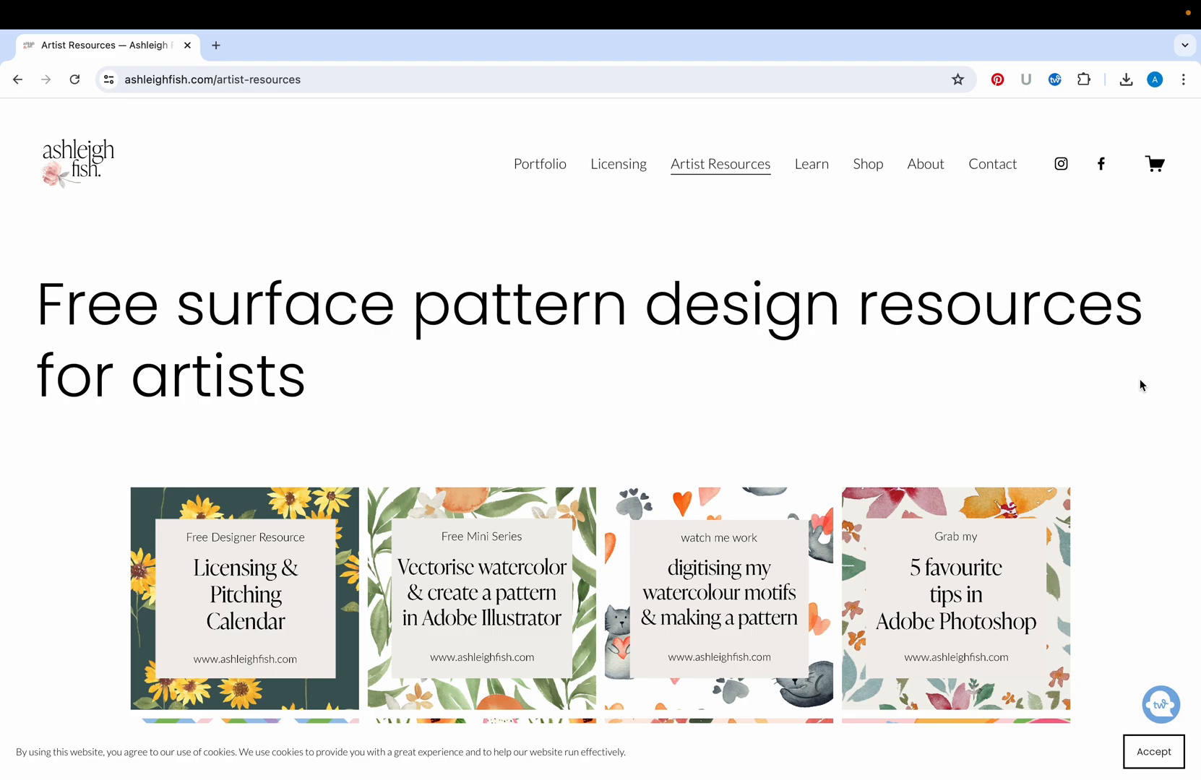
- Scroll down through the grid of free pattern tutorial cards, then back up slightly
scroll("down", 3)
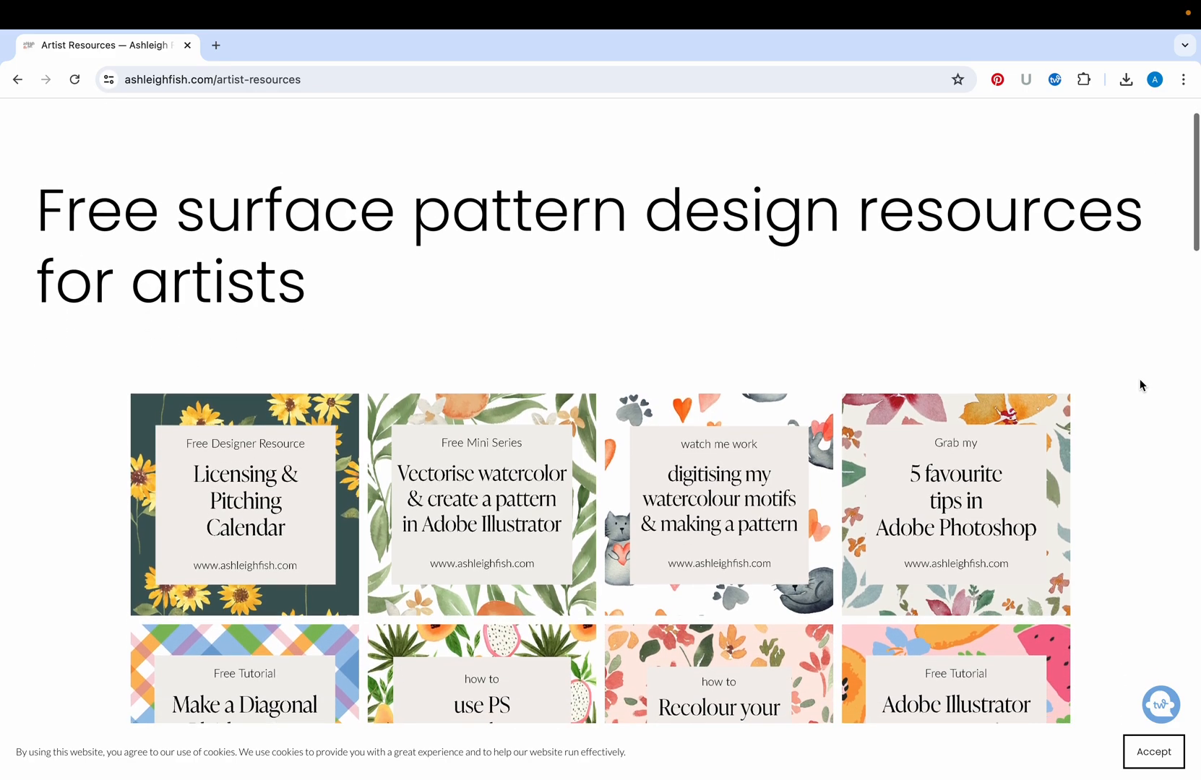
scroll("down", 3)
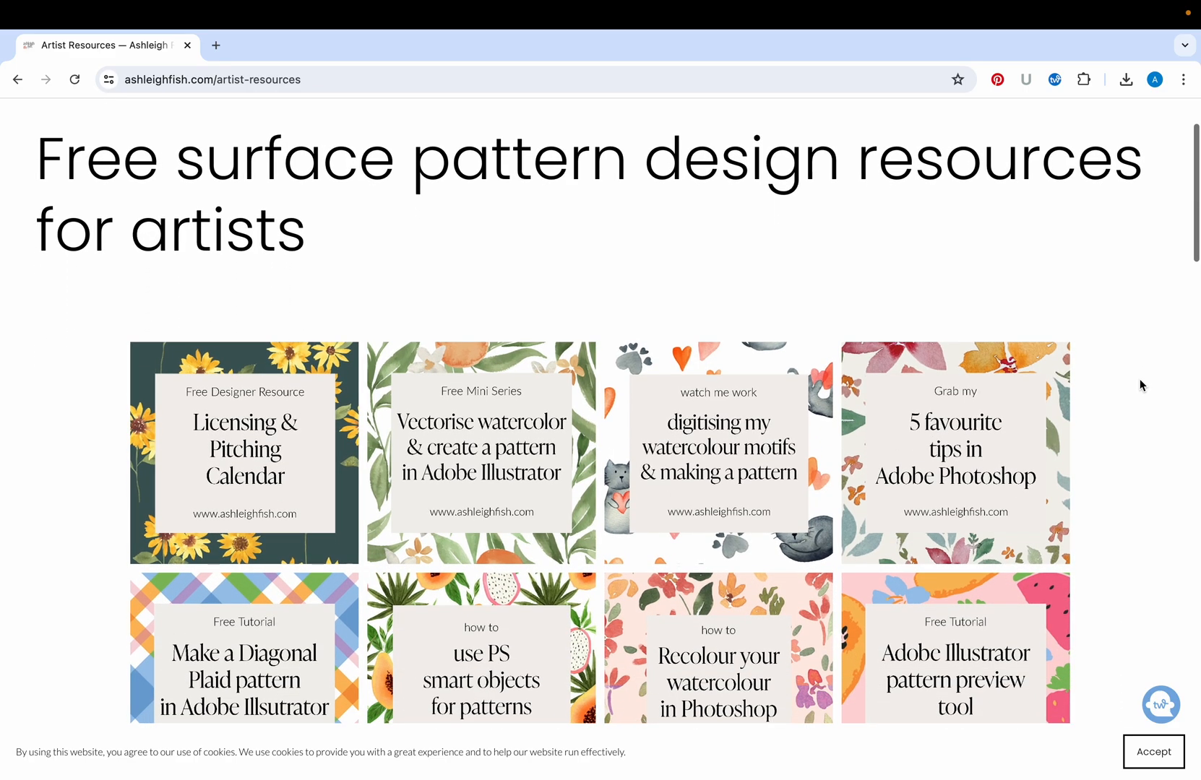
scroll("down", 3)
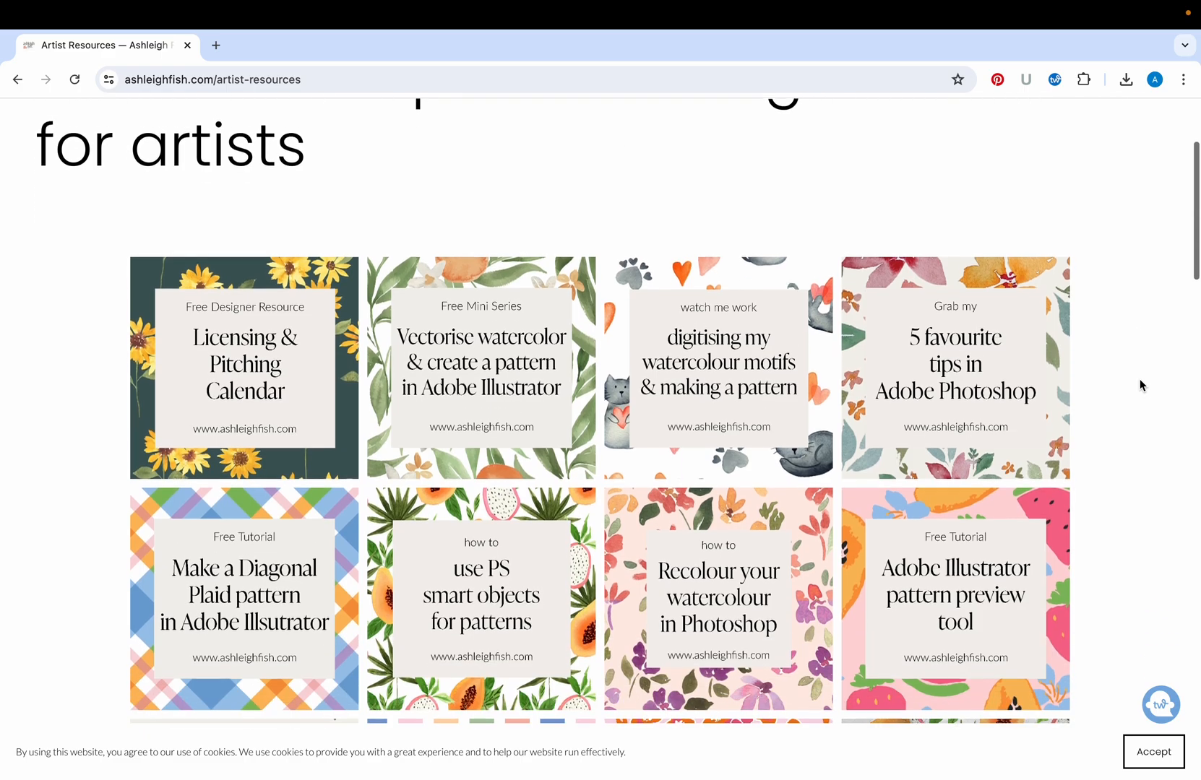
scroll("down", 3)
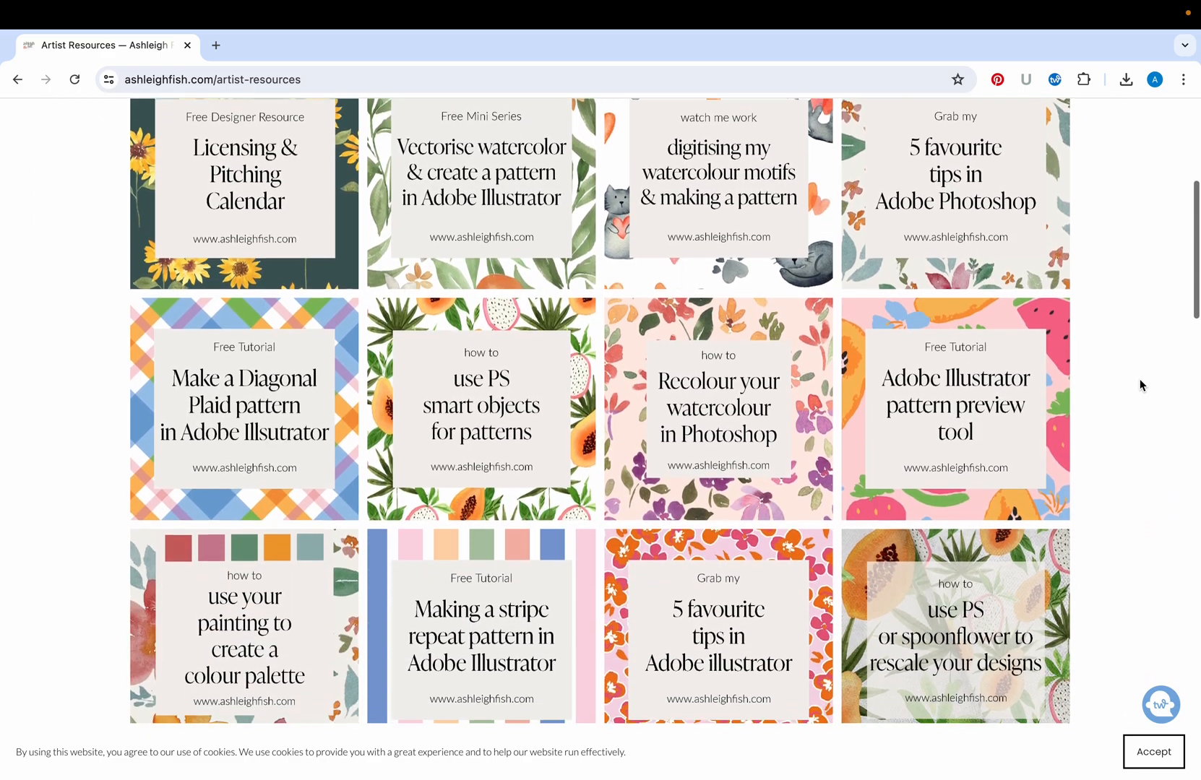
scroll("down", 3)
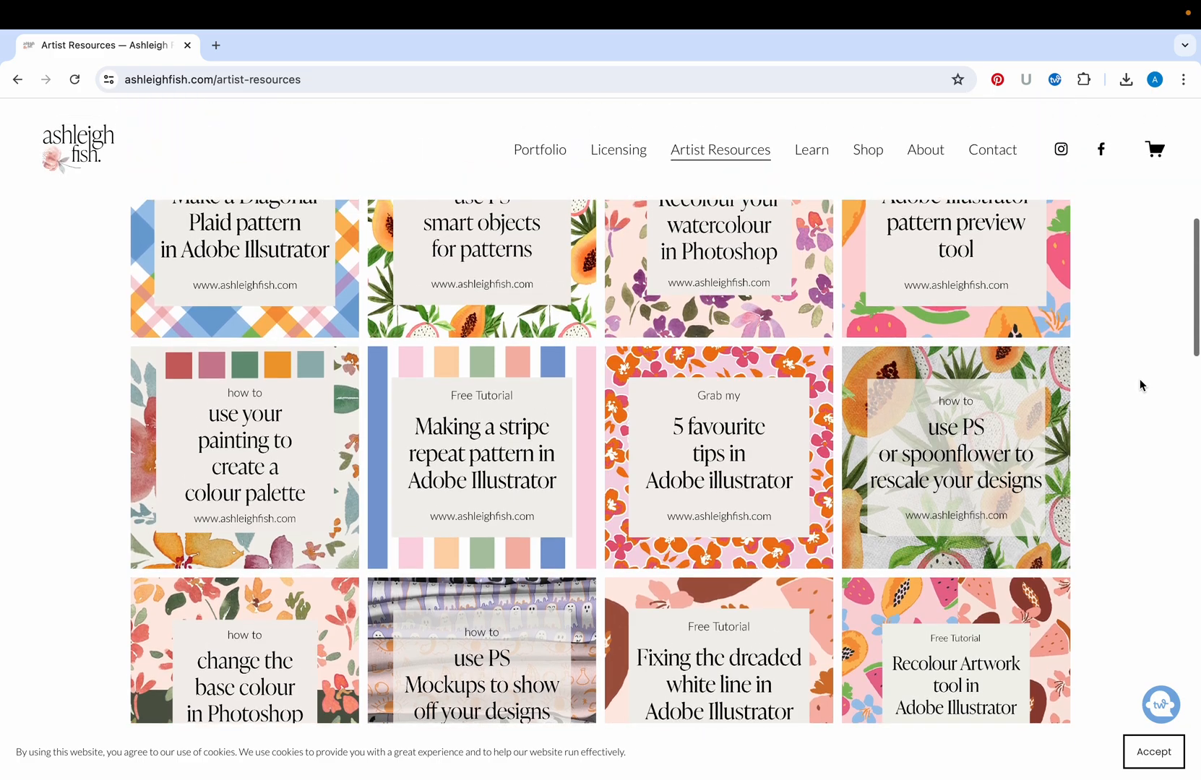
scroll("up", 3)
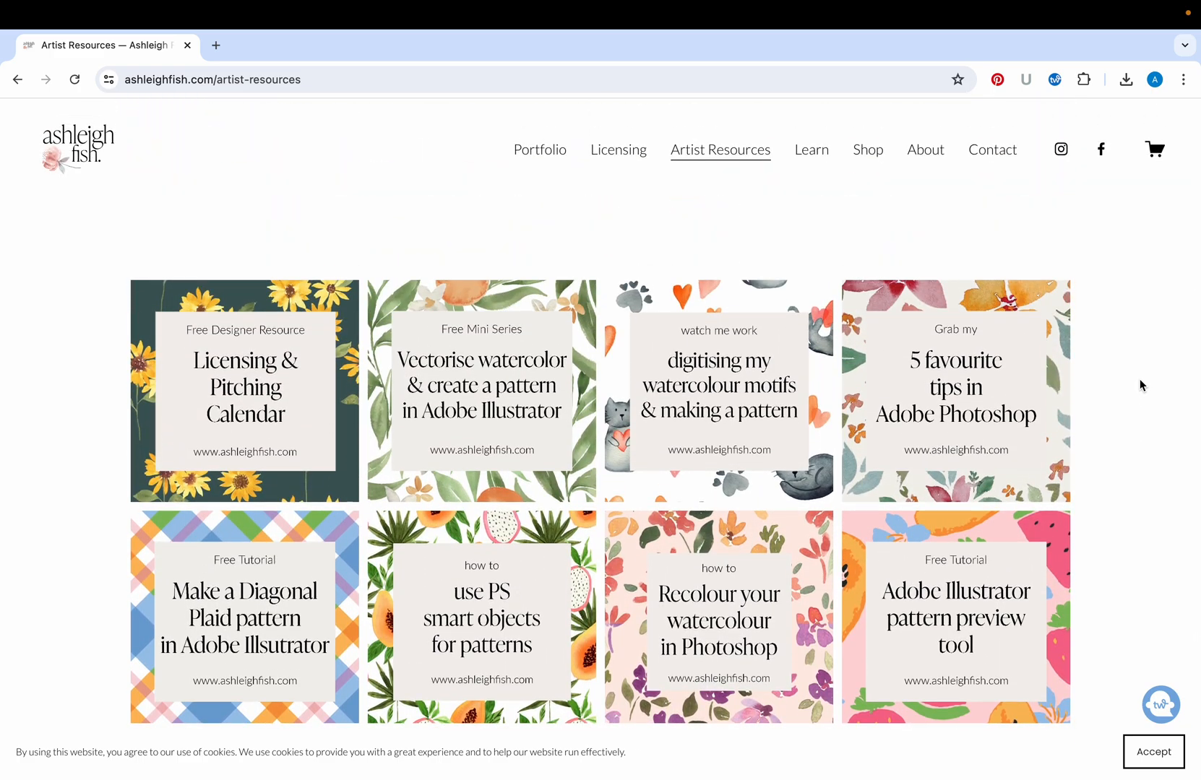
mouse_move(425, 425)
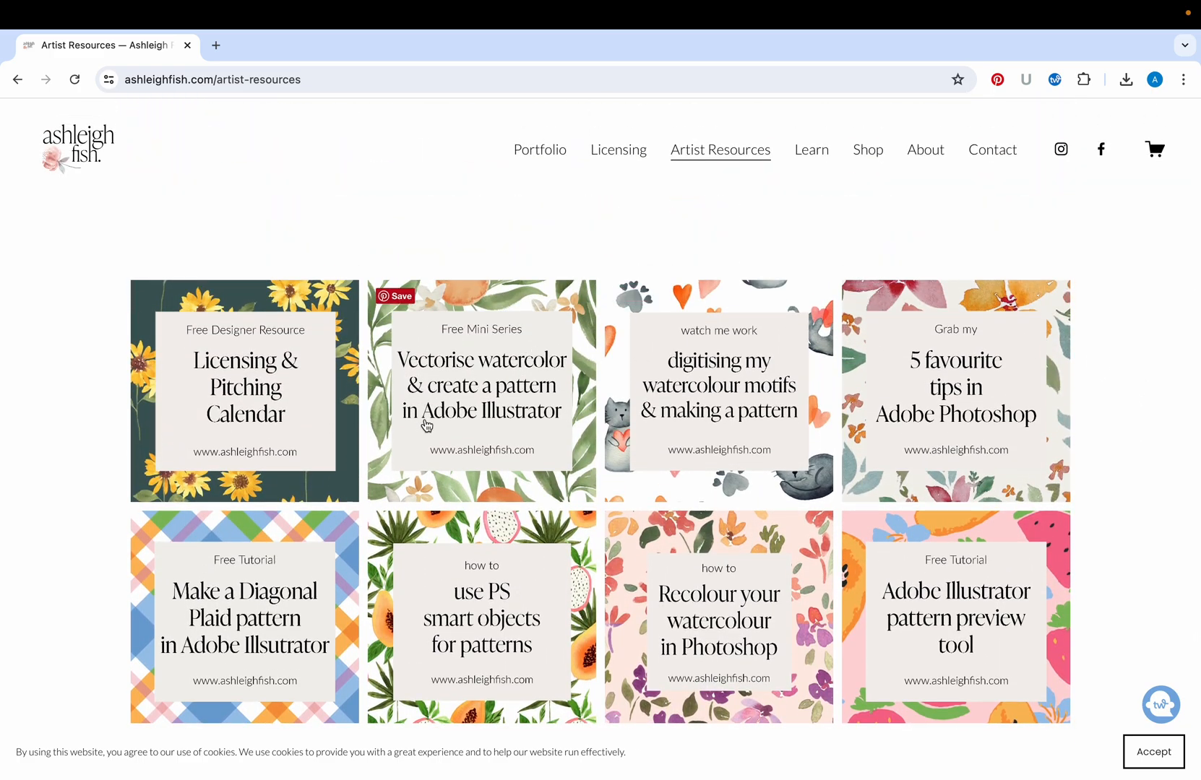
mouse_move(527, 429)
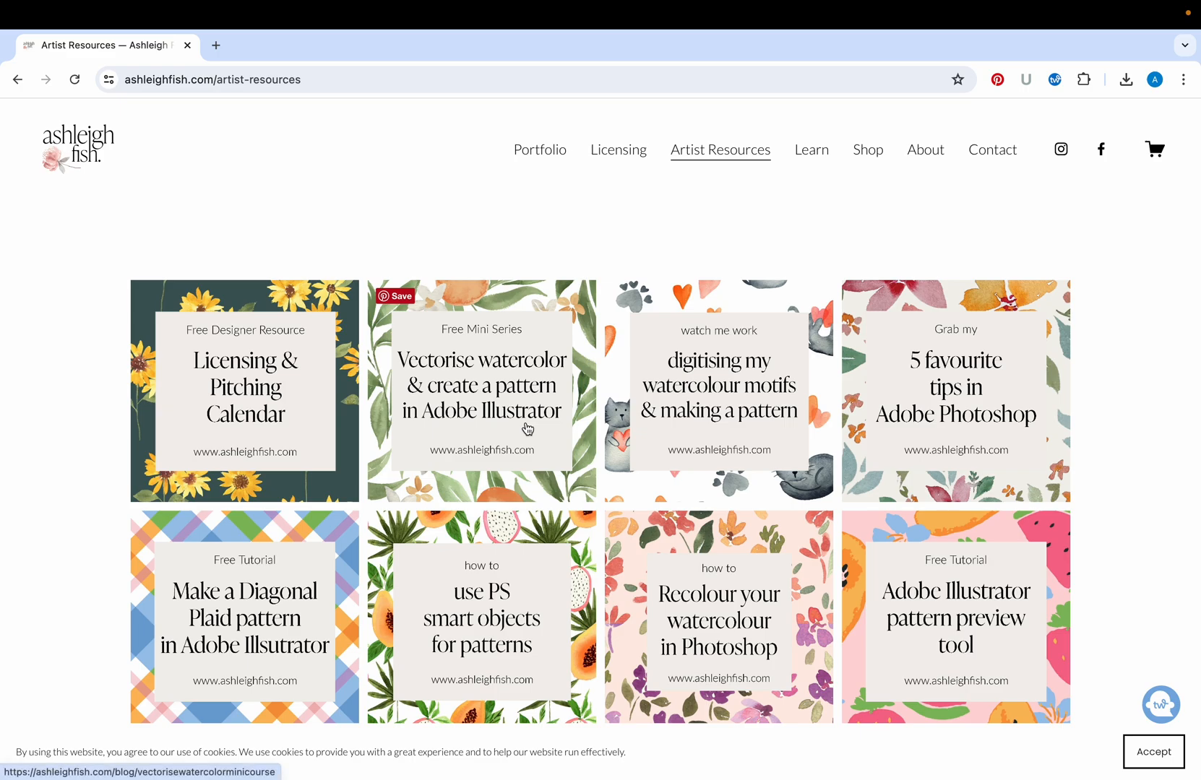
mouse_move(717, 331)
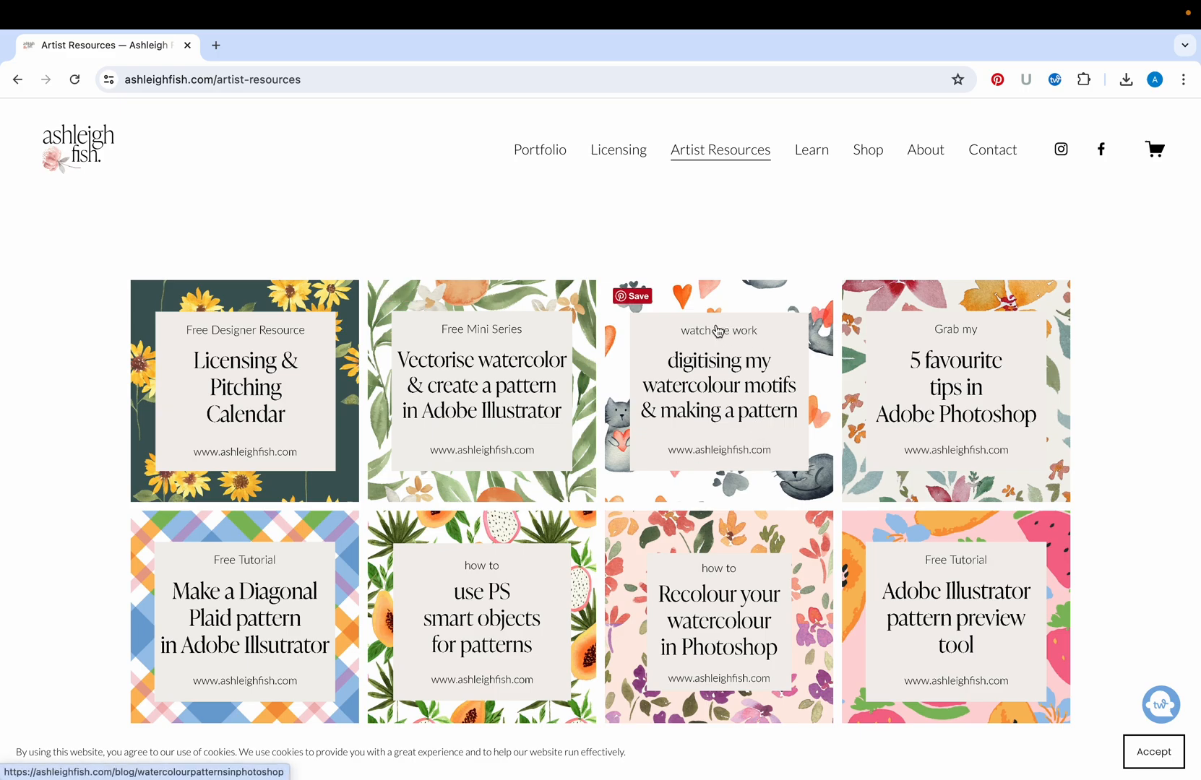
mouse_move(750, 460)
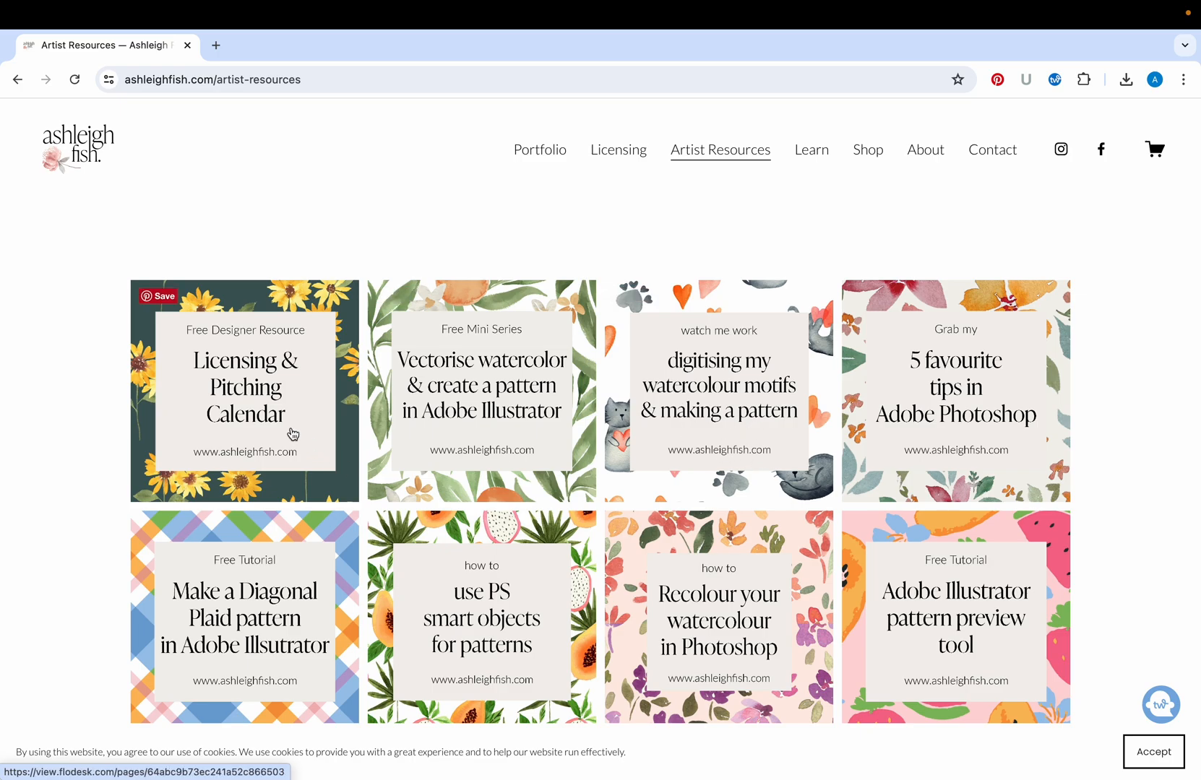
mouse_move(310, 383)
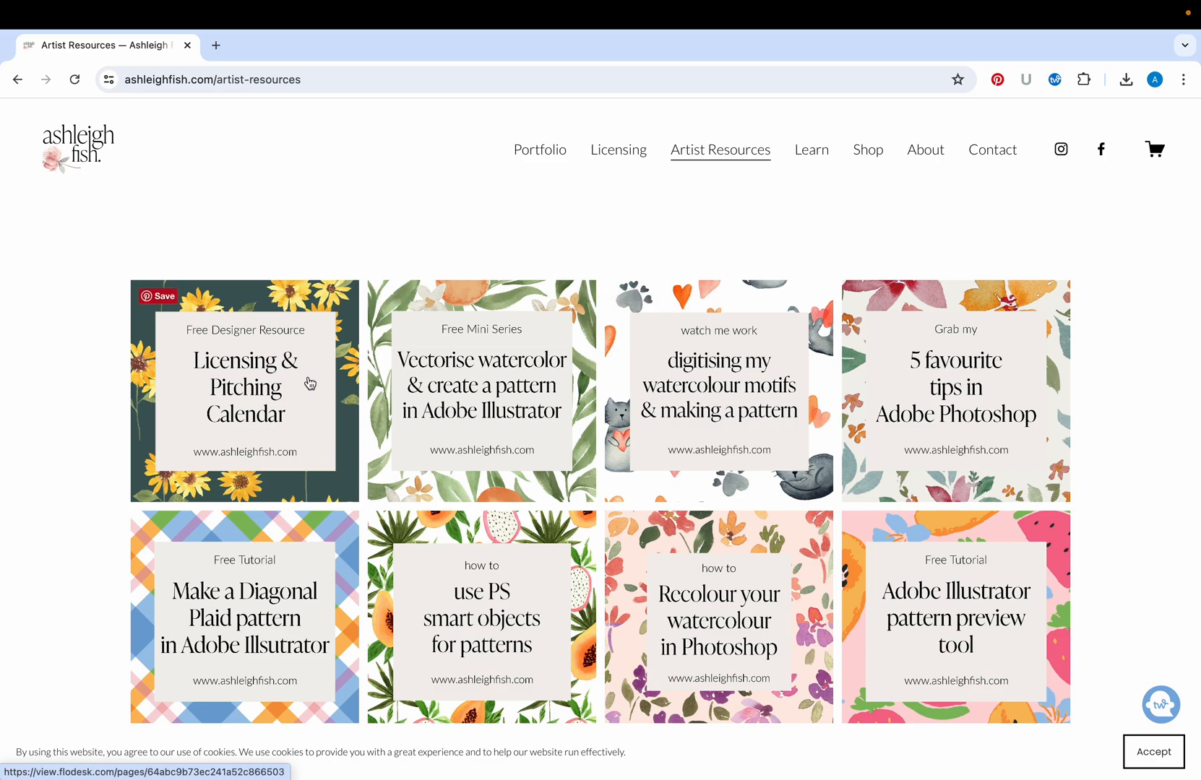
mouse_move(258, 413)
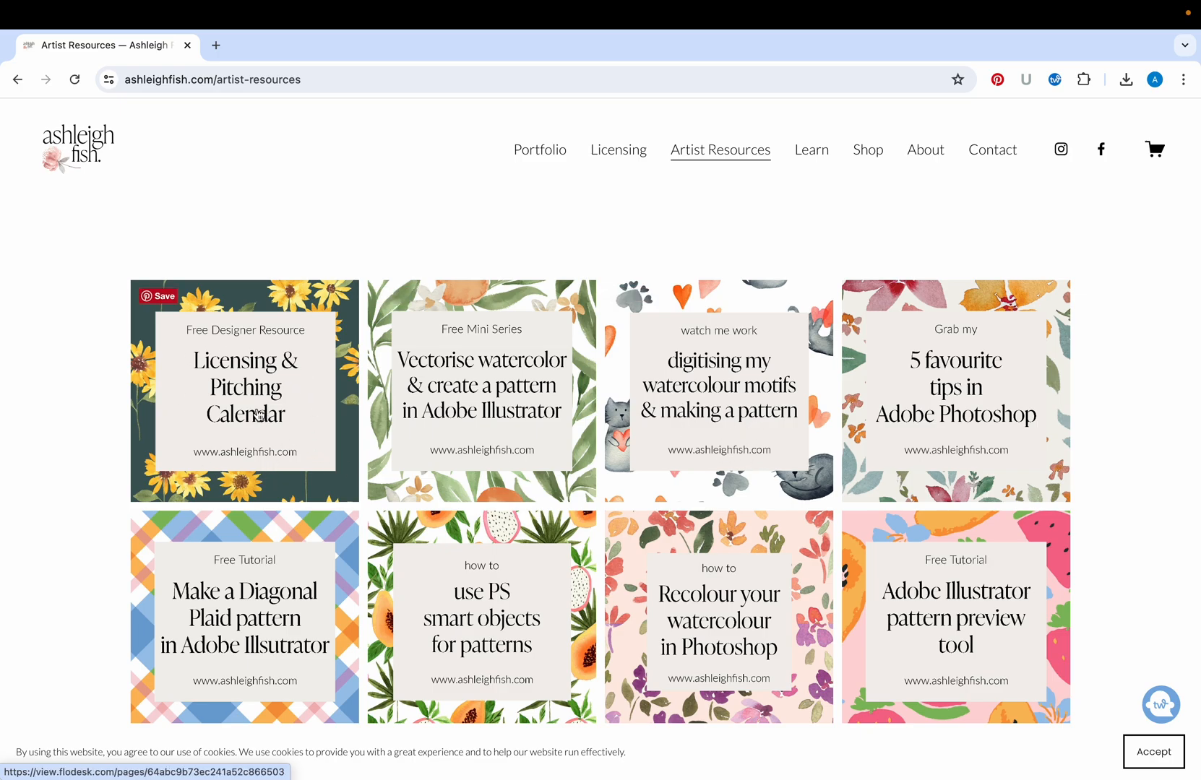
mouse_move(294, 395)
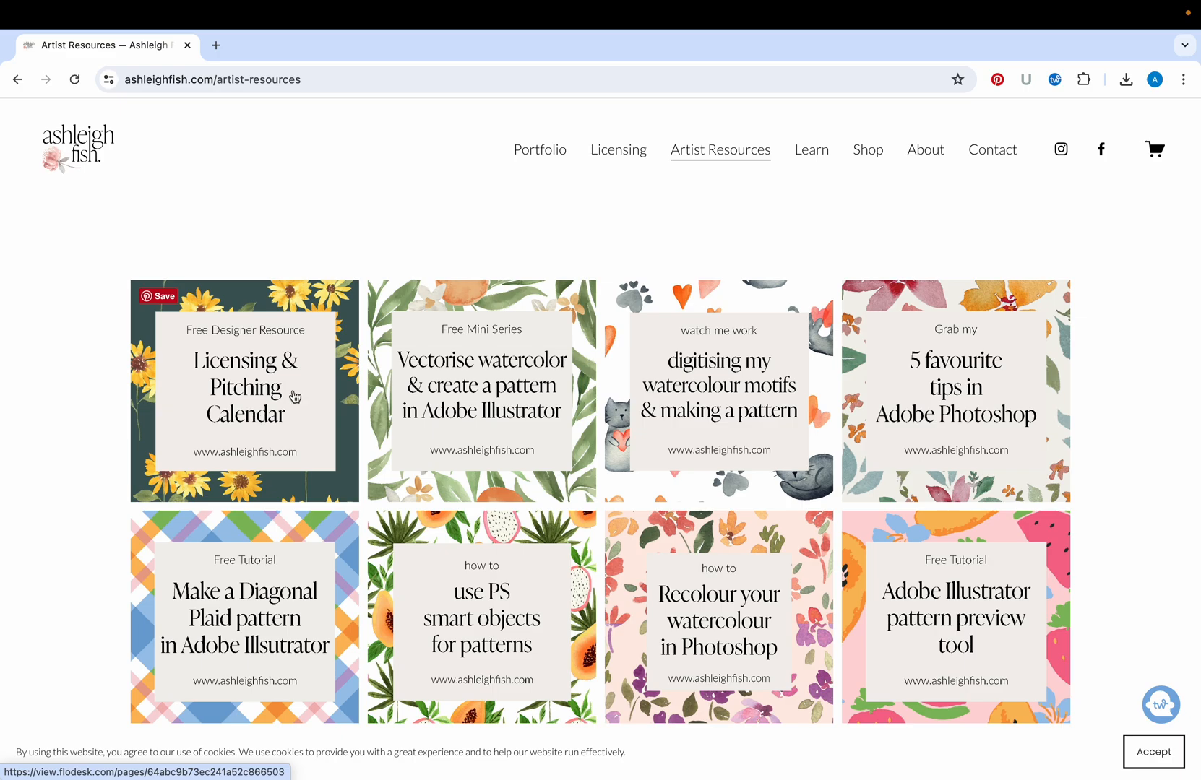
mouse_move(586, 435)
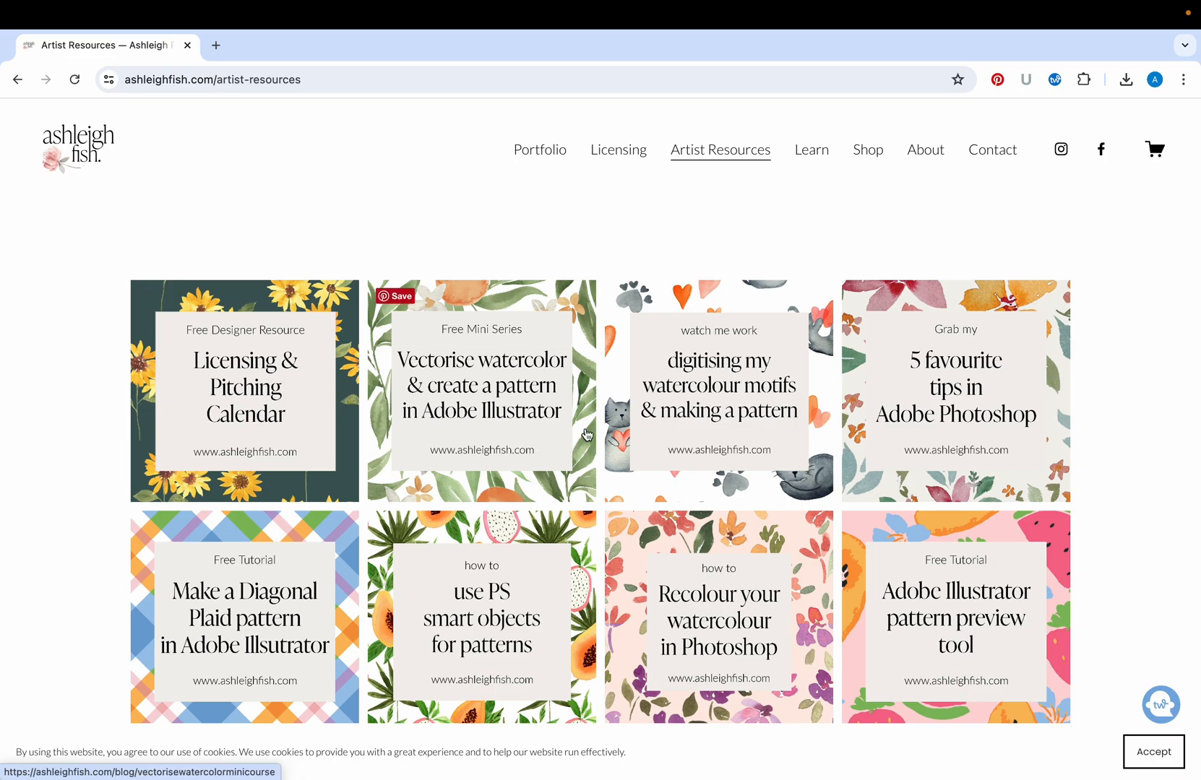
mouse_move(695, 337)
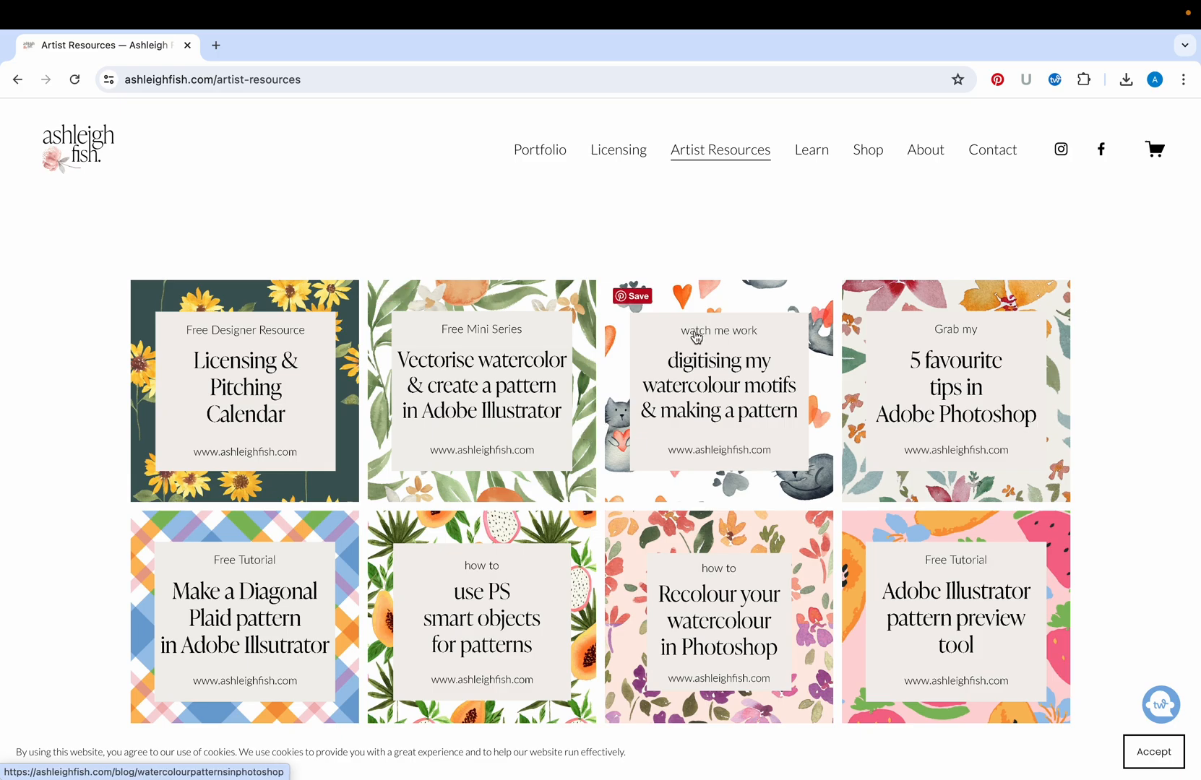